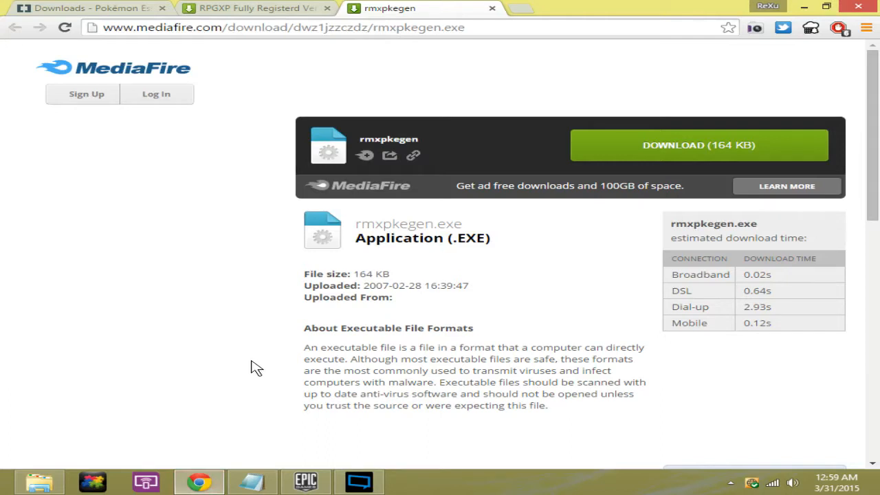
mouse_move(249, 364)
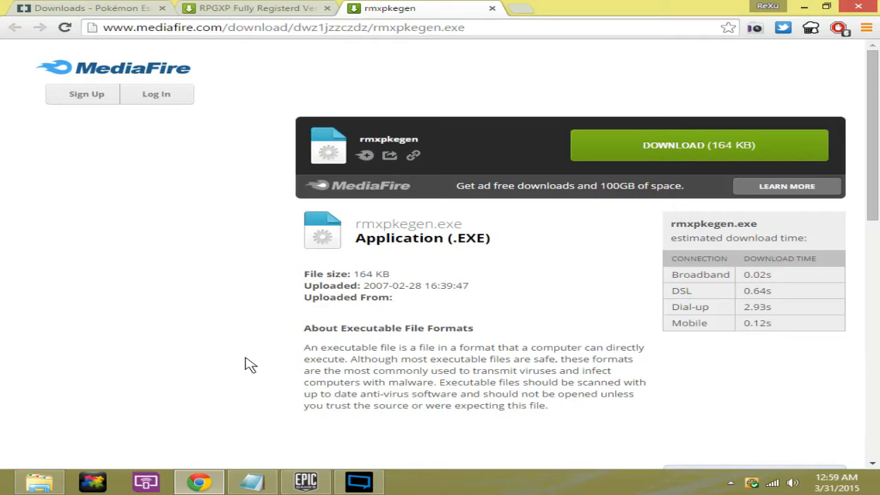
mouse_move(241, 7)
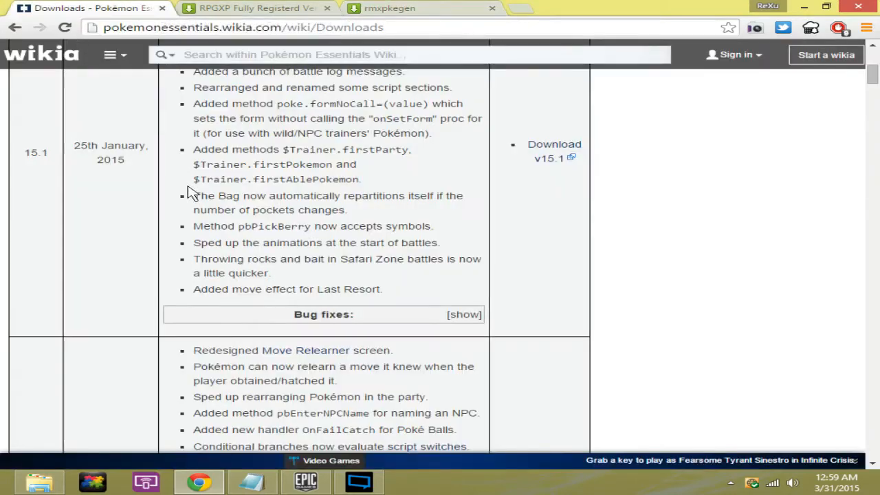
Review the Downloads version history and highlight the sentence 'You must download version 15'.
scroll("up", 3)
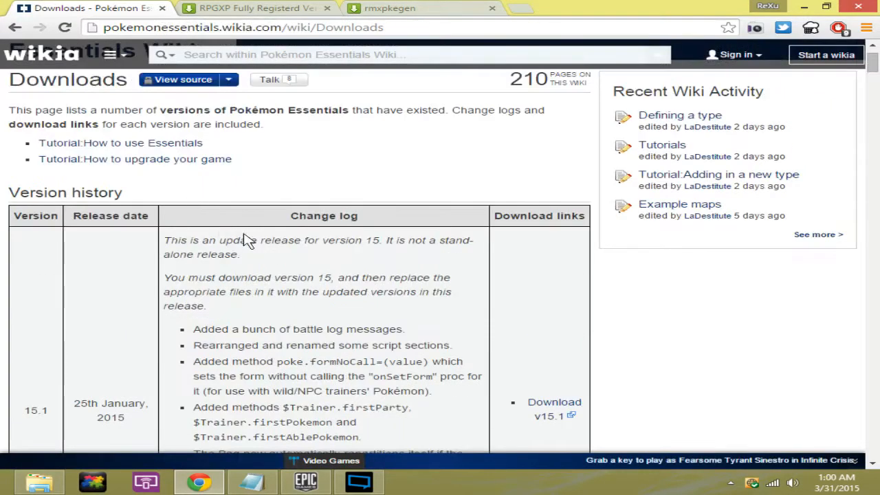
scroll("down", 3)
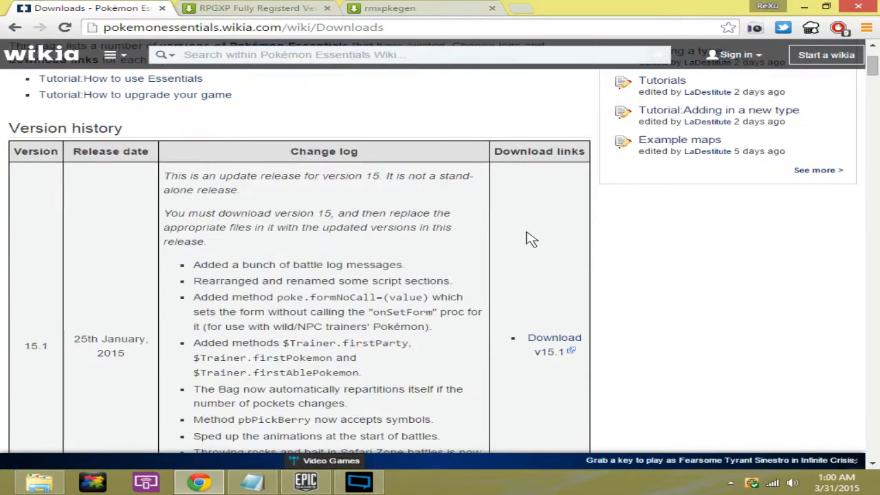
scroll("down", 3)
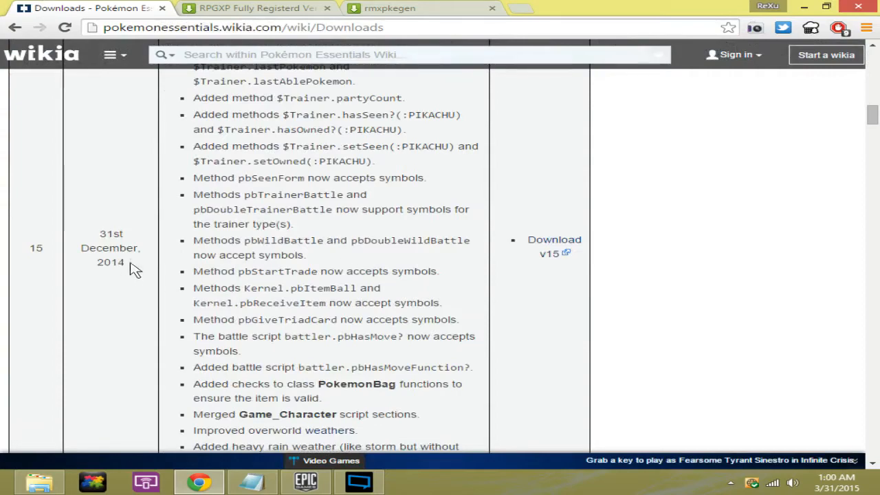
scroll("up", 3)
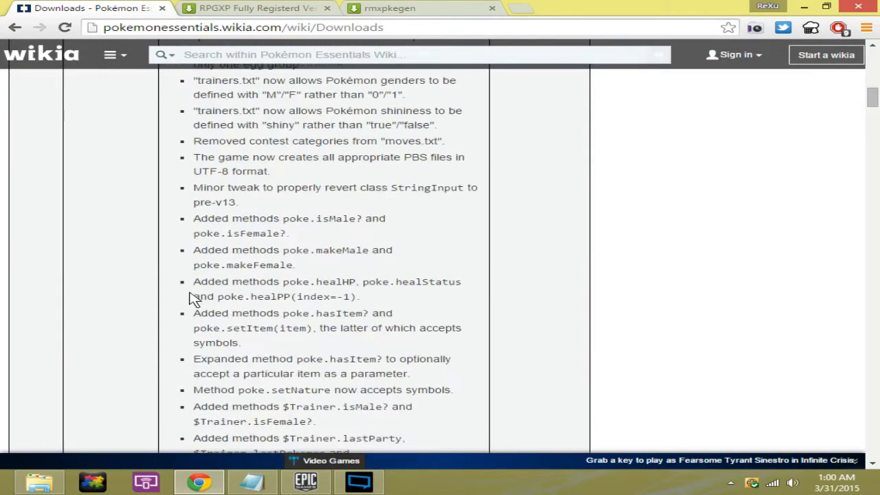
scroll("up", 3)
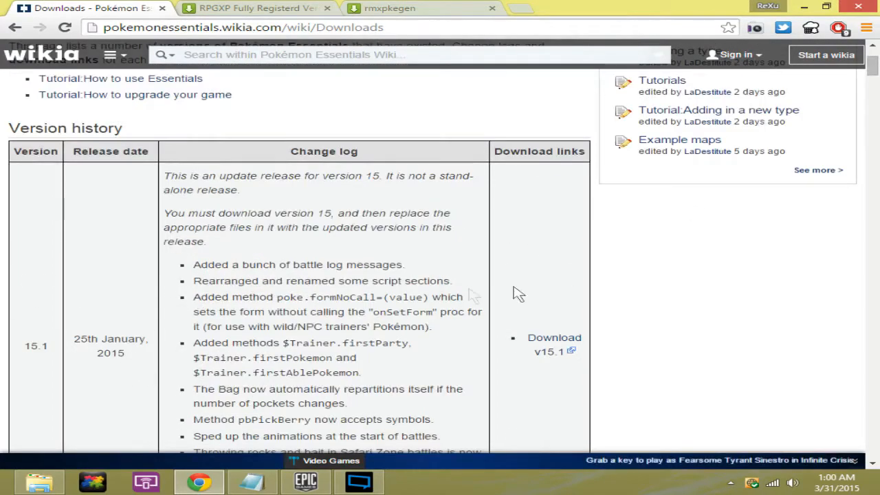
mouse_move(141, 251)
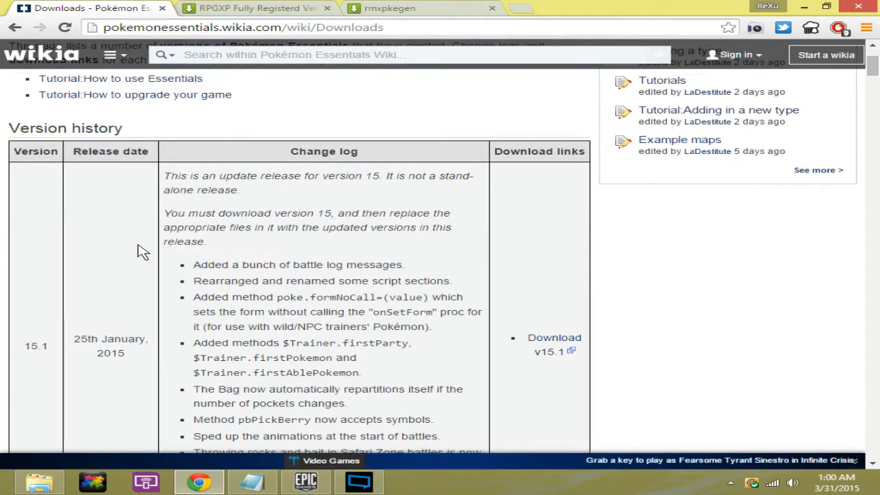
mouse_move(100, 337)
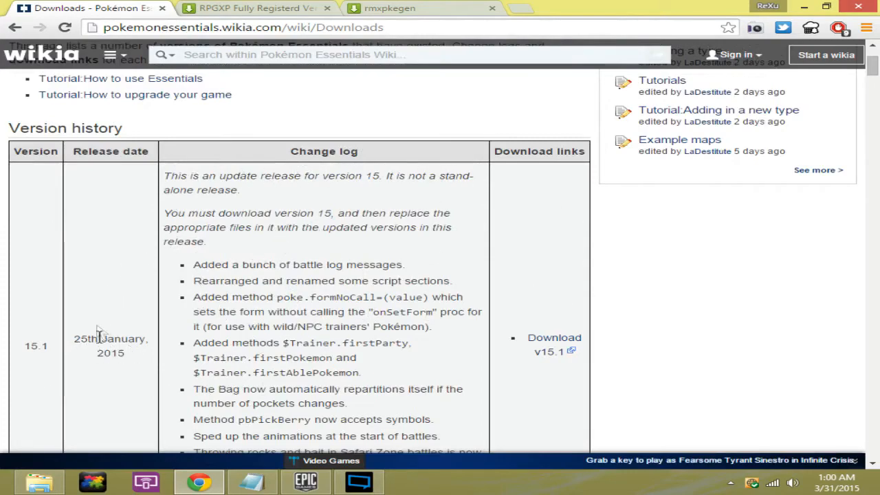
scroll("down", 3)
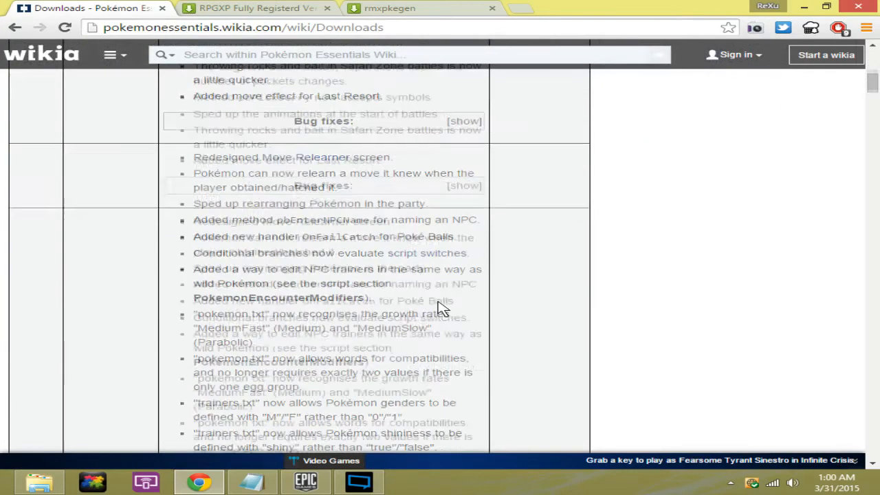
scroll("up", 3)
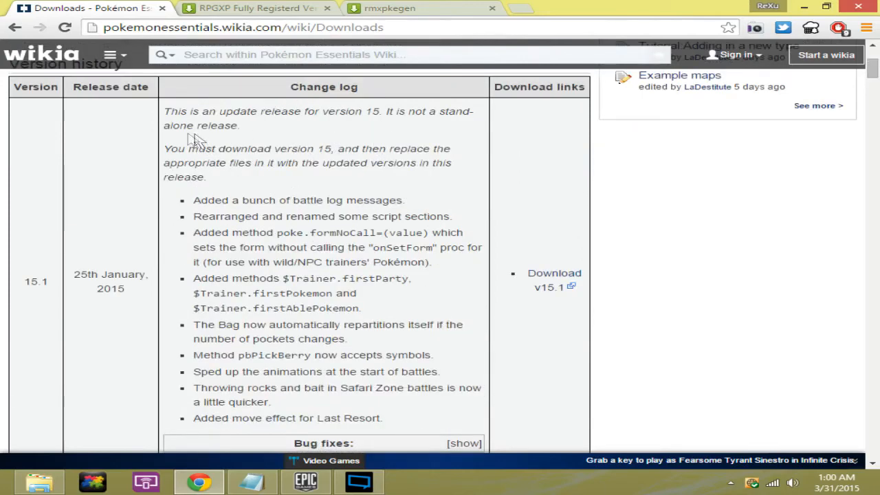
left_click_drag(168, 149, 327, 149)
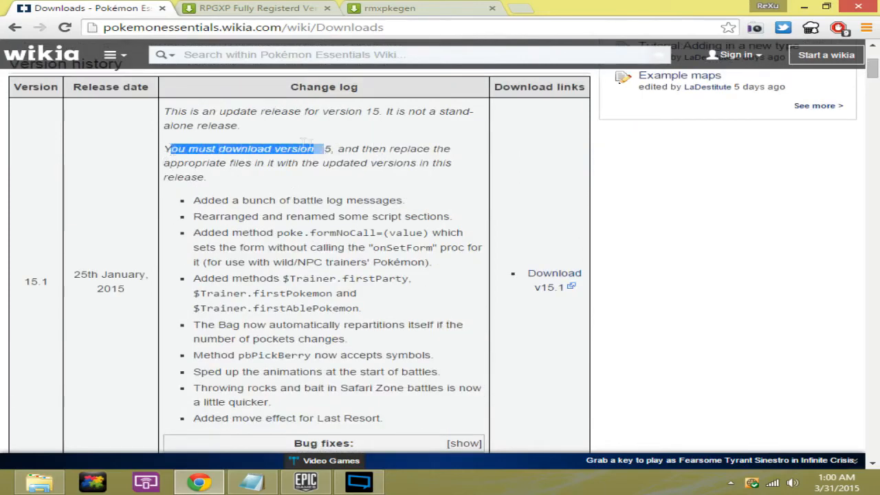
scroll("down", 3)
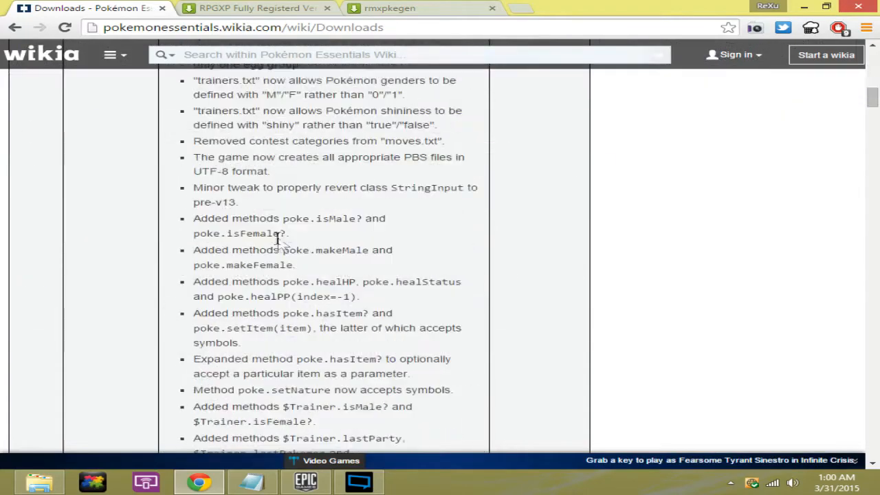
scroll("up", 3)
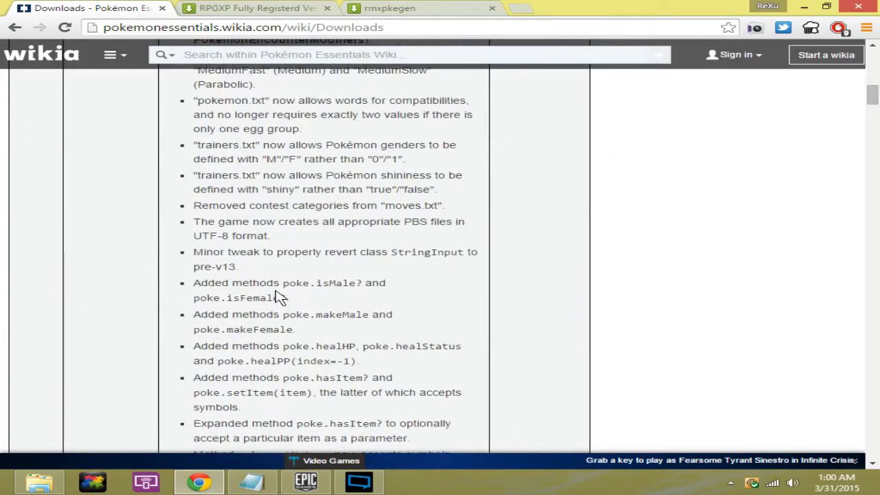
scroll("up", 3)
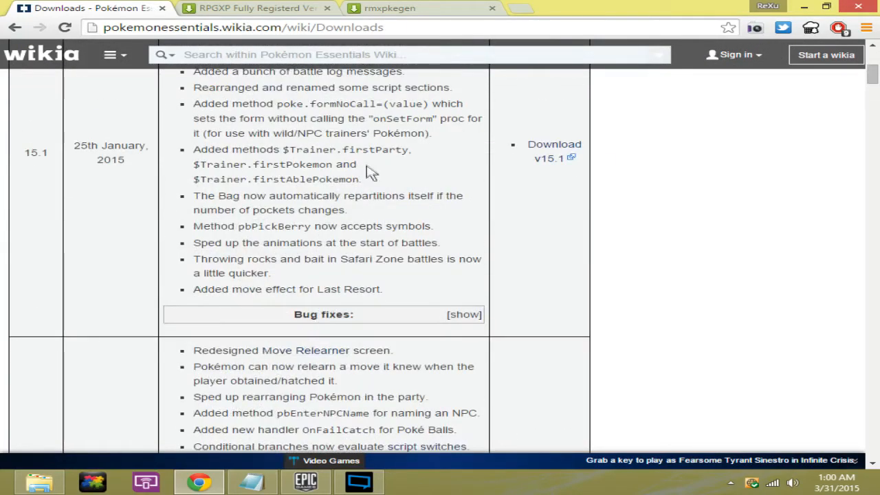
mouse_move(316, 113)
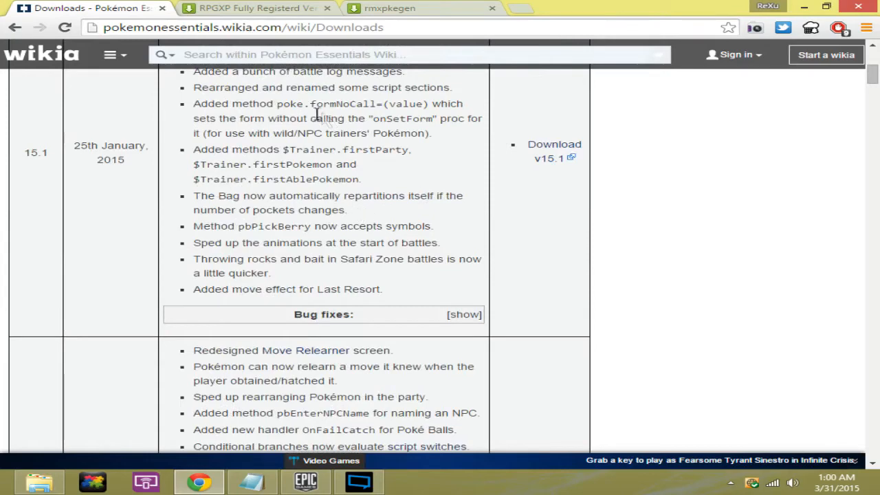
scroll("up", 3)
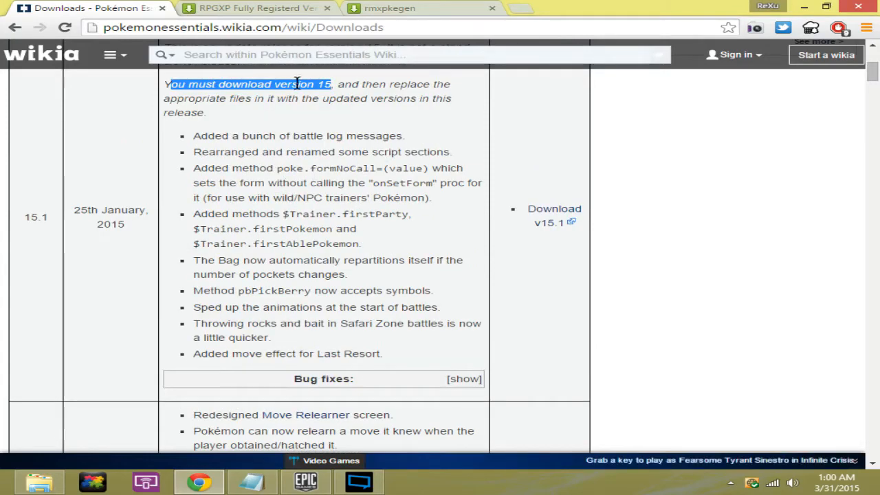
Switch to the MediaFire page for 'RPGXP Fully Registerd Version.rar'.
left_click(254, 8)
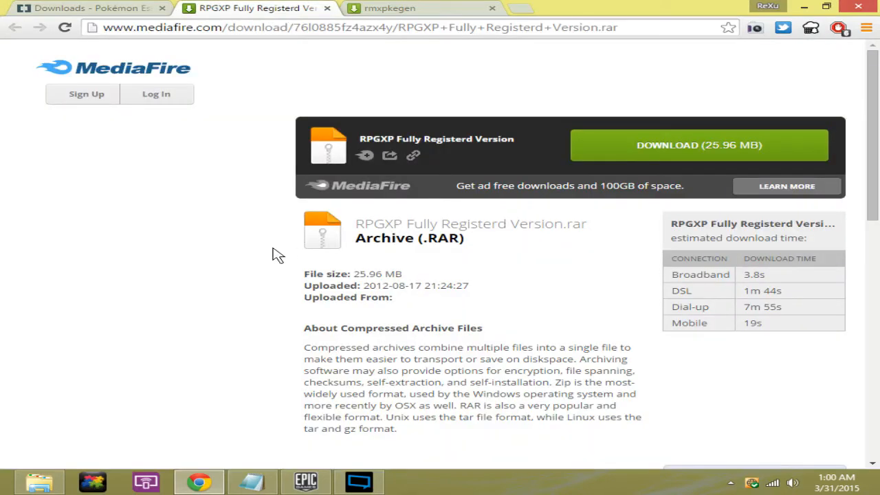
mouse_move(208, 189)
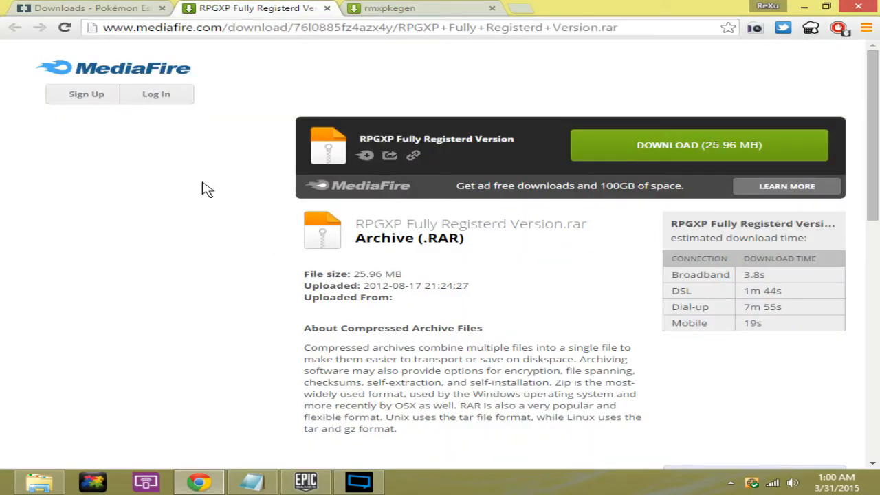
mouse_move(471, 152)
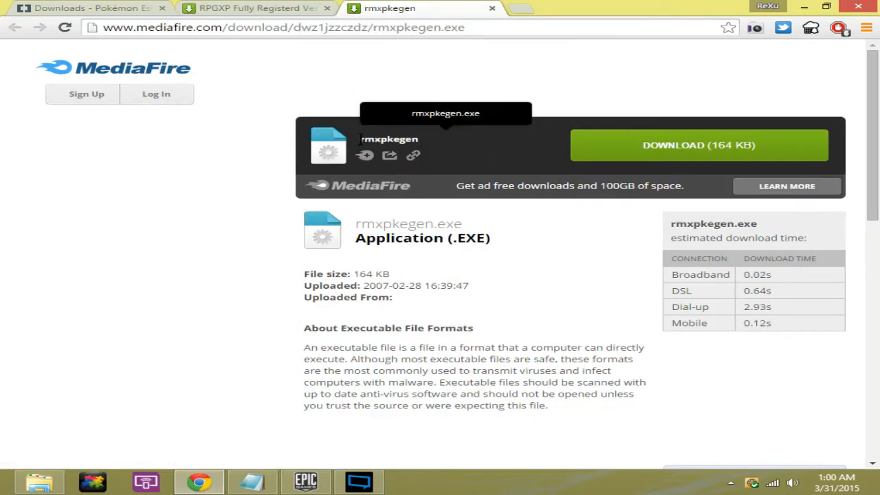
mouse_move(505, 153)
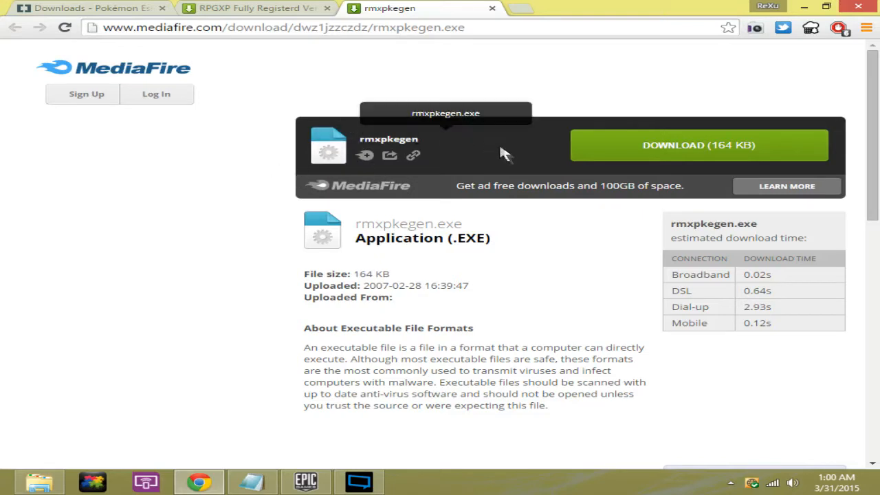
mouse_move(488, 48)
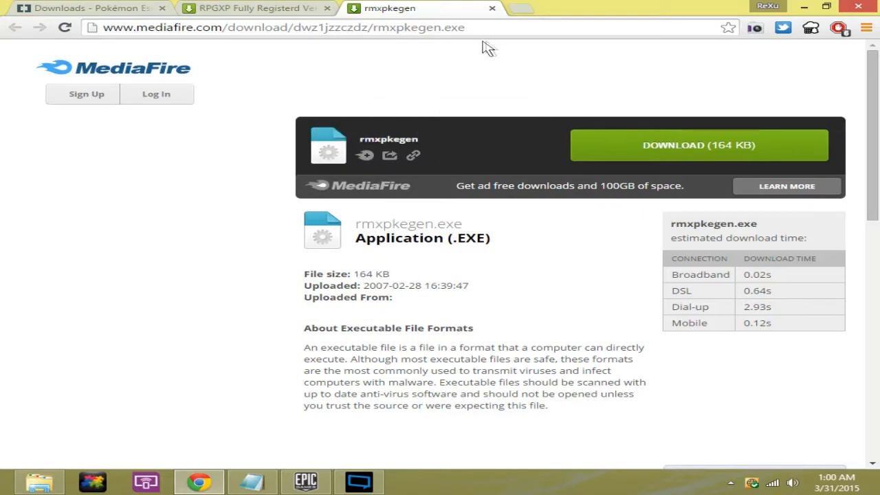
mouse_move(804, 7)
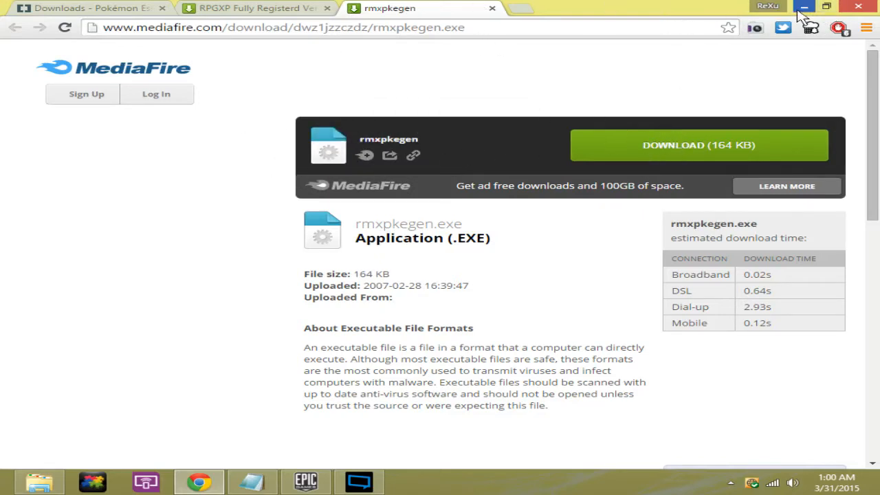
Minimize Chrome and use Extract Here on the Pokémon Essentials v15 desktop archive.
left_click(803, 7)
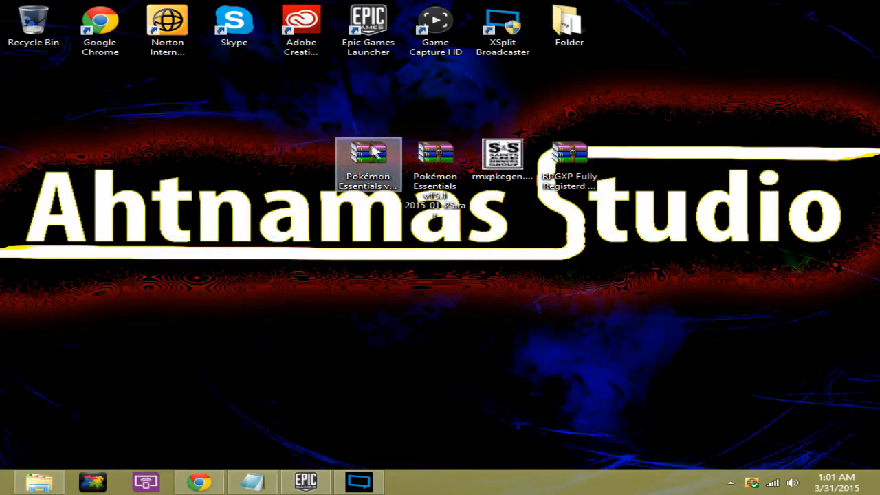
mouse_move(368, 155)
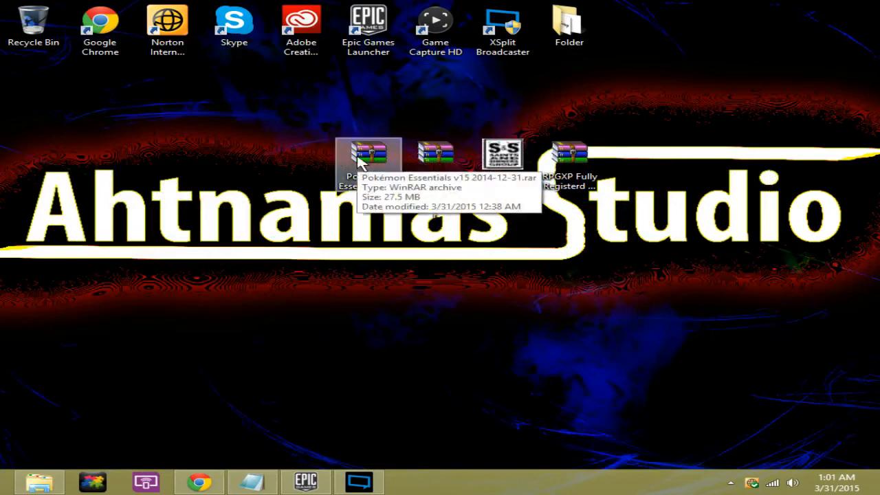
right_click(368, 152)
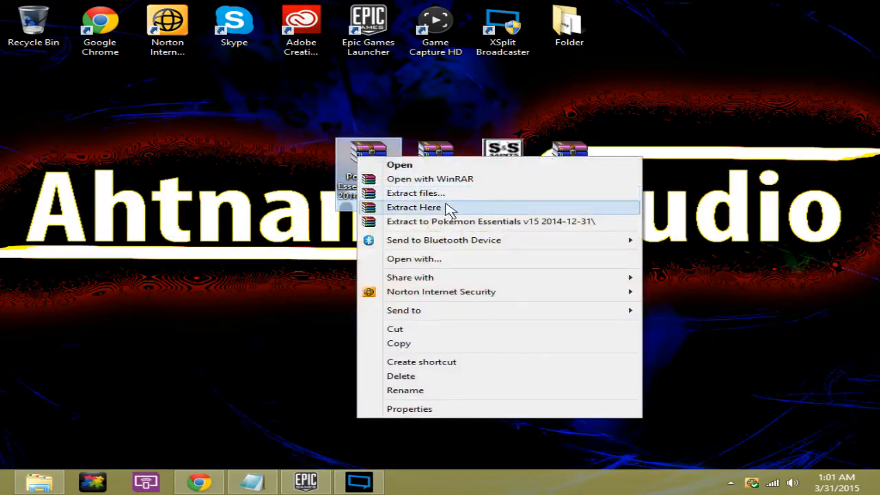
left_click(413, 207)
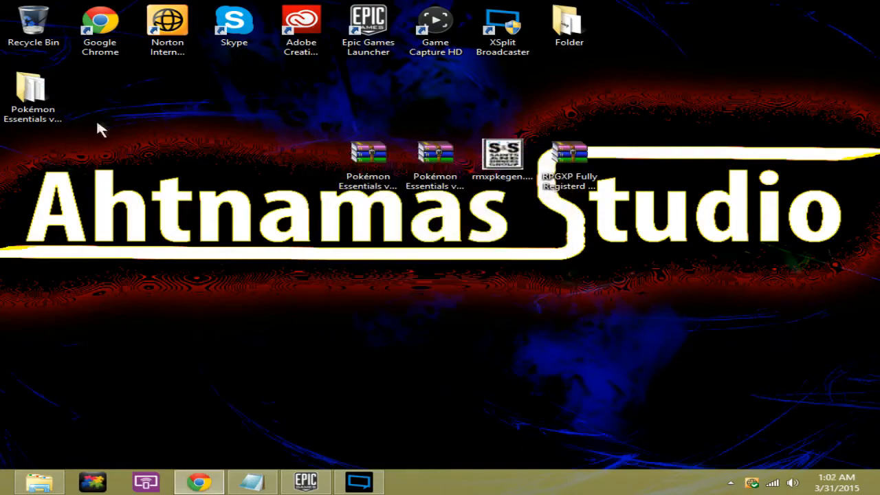
double_click(33, 93)
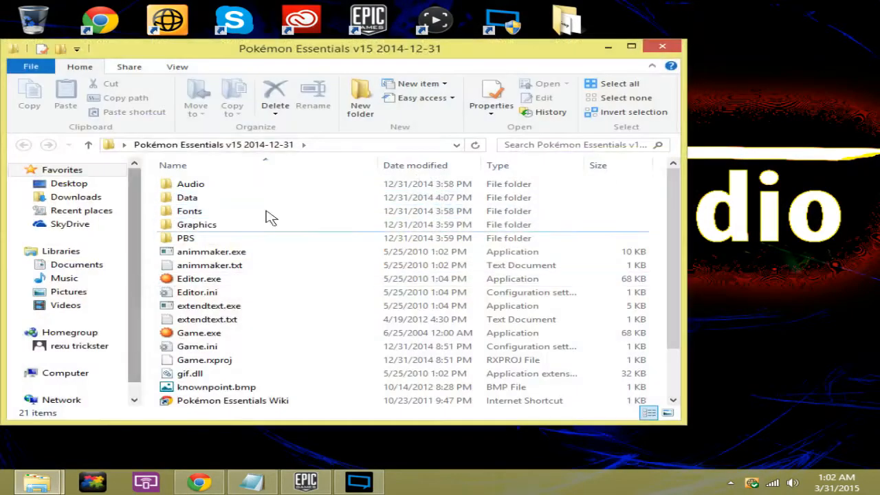
left_click(199, 279)
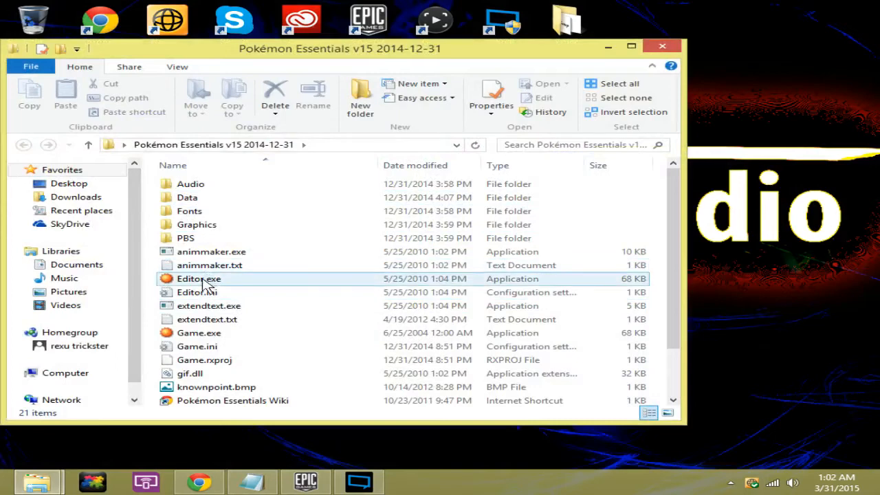
left_click(198, 332)
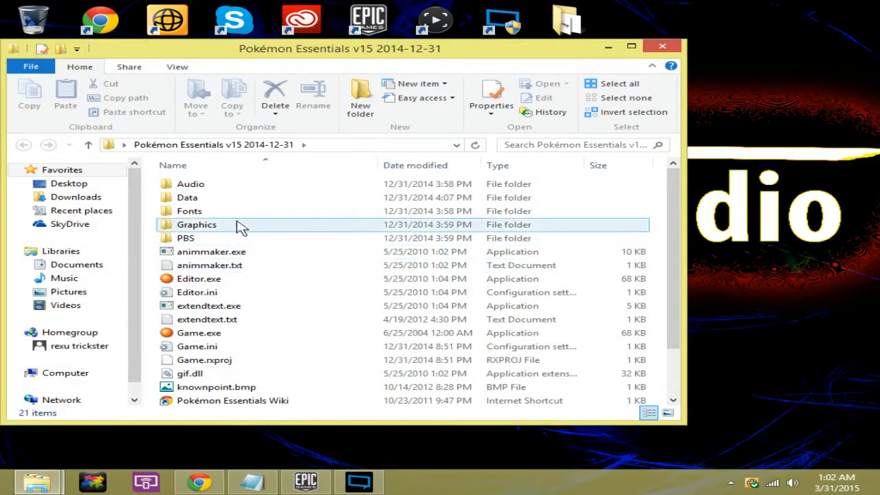
mouse_move(209, 264)
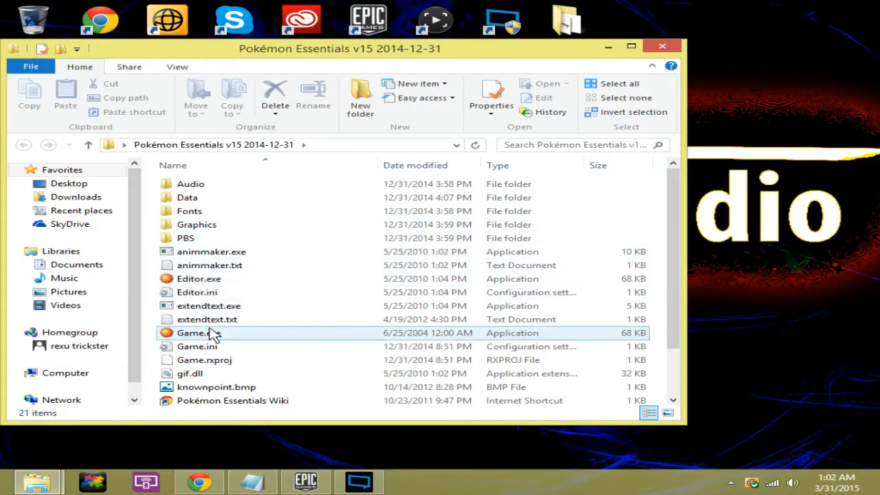
left_click(198, 333)
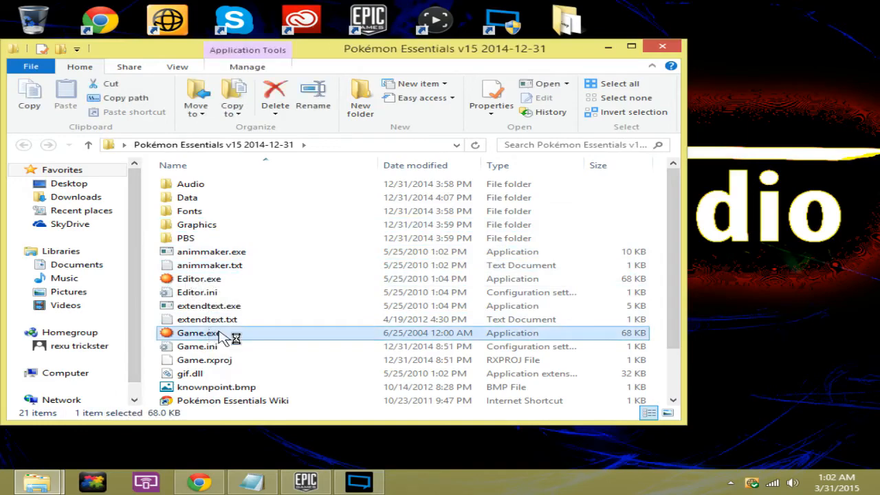
Test-run Game.exe past the missing-fonts warning, close it, then launch Editor.exe.
double_click(197, 332)
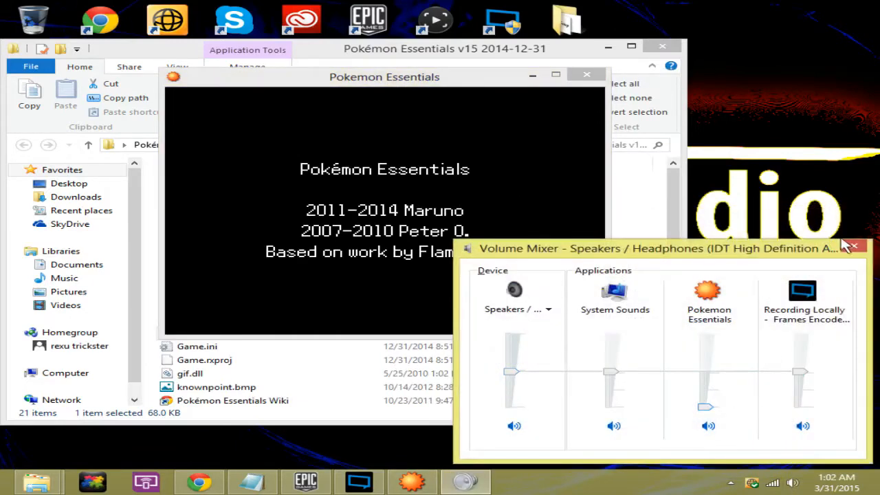
left_click(851, 246)
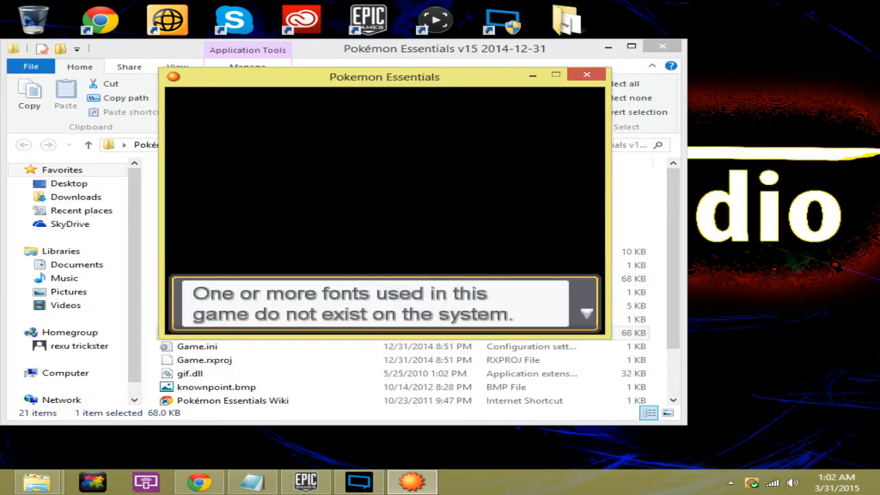
left_click(584, 313)
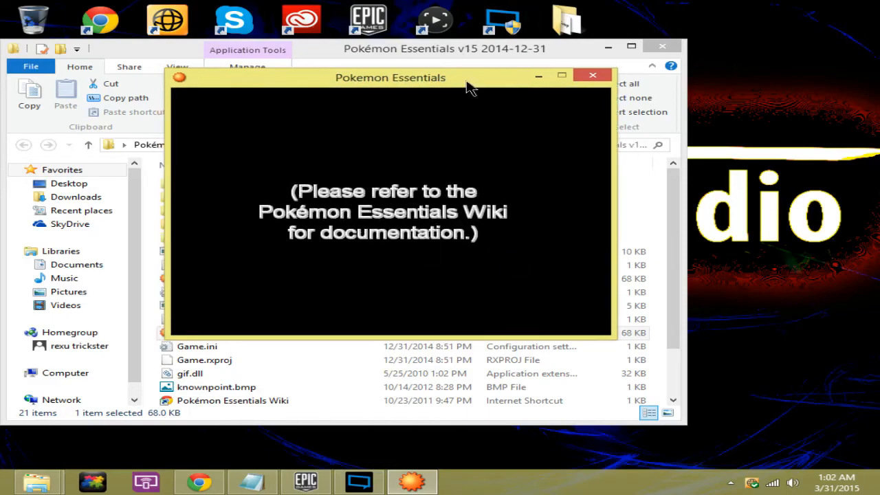
left_click_drag(390, 77, 433, 101)
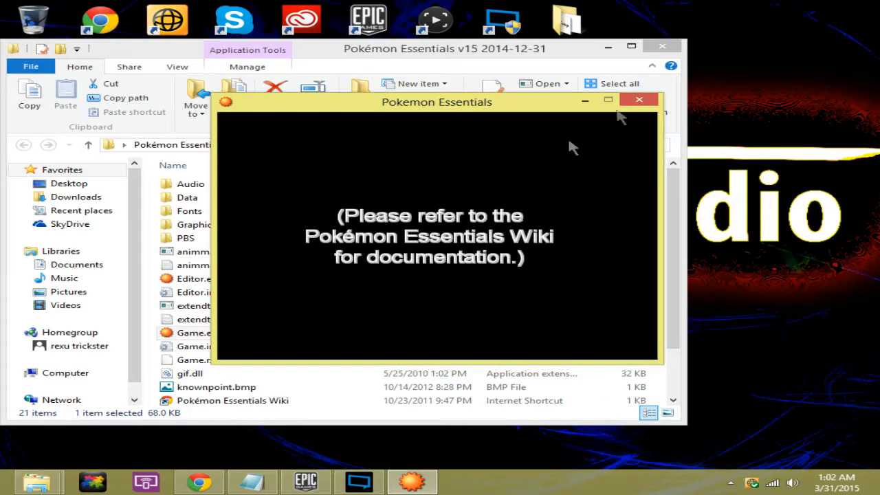
left_click_drag(437, 102, 526, 61)
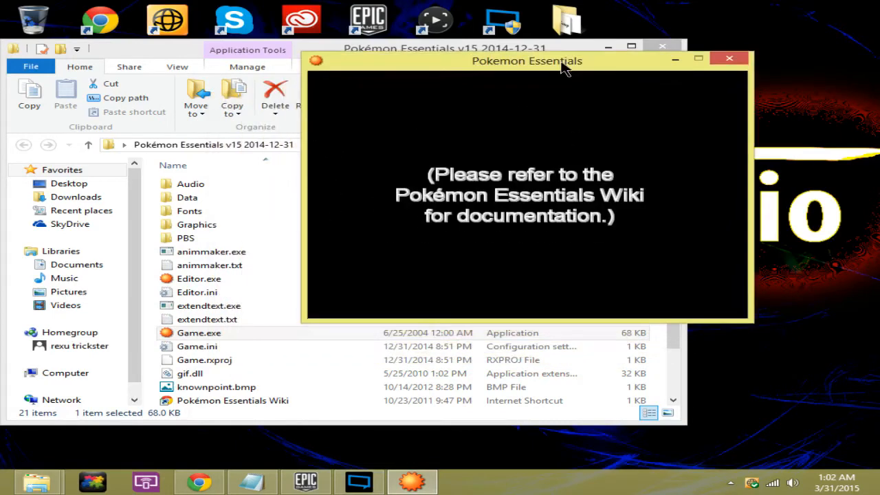
mouse_move(491, 175)
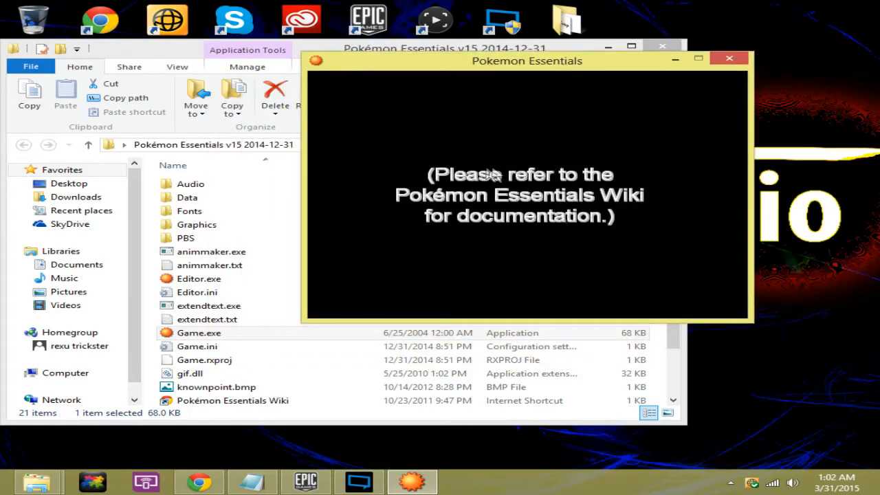
mouse_move(701, 154)
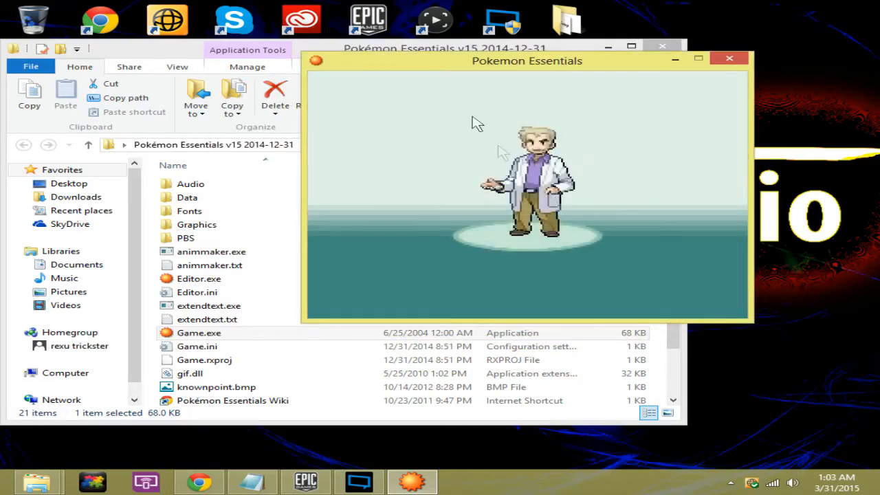
left_click(729, 57)
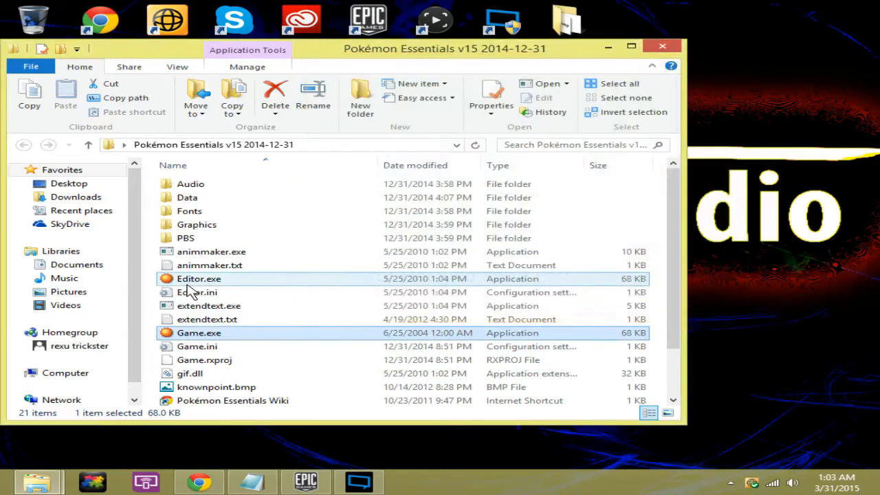
double_click(198, 332)
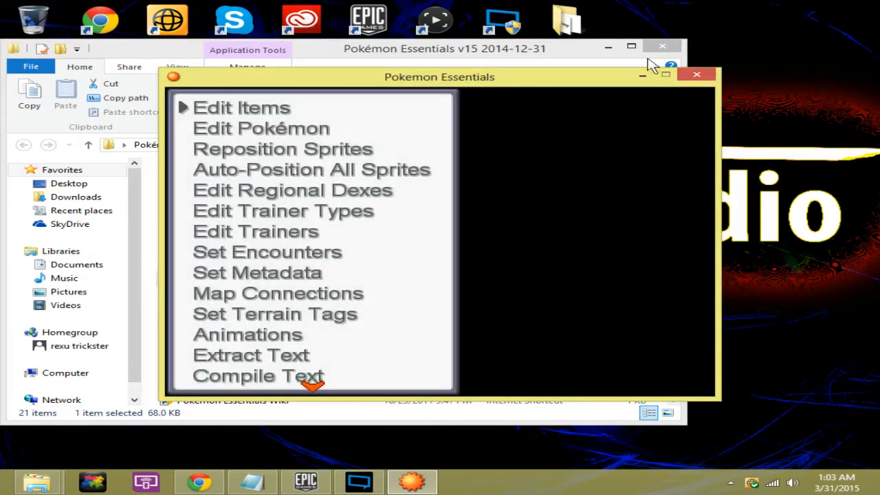
Close the Essentials editor and use Extract Here on the v15.1 update archive.
left_click(695, 74)
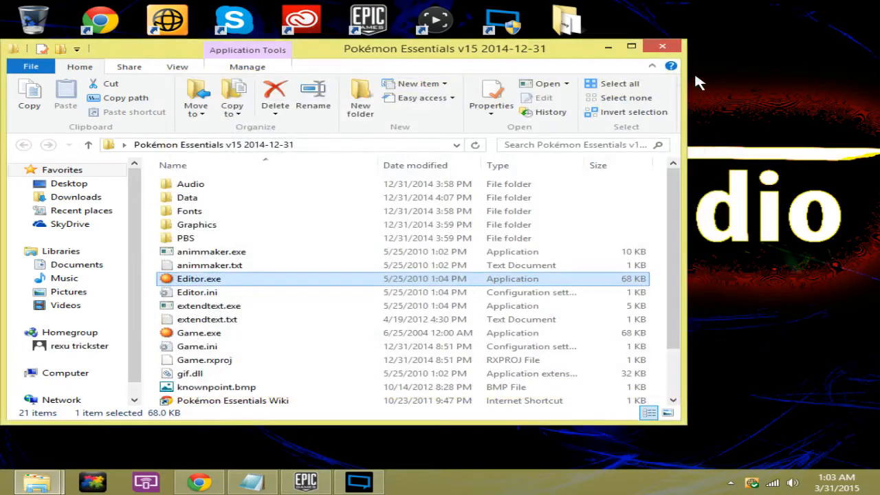
scroll("down", 3)
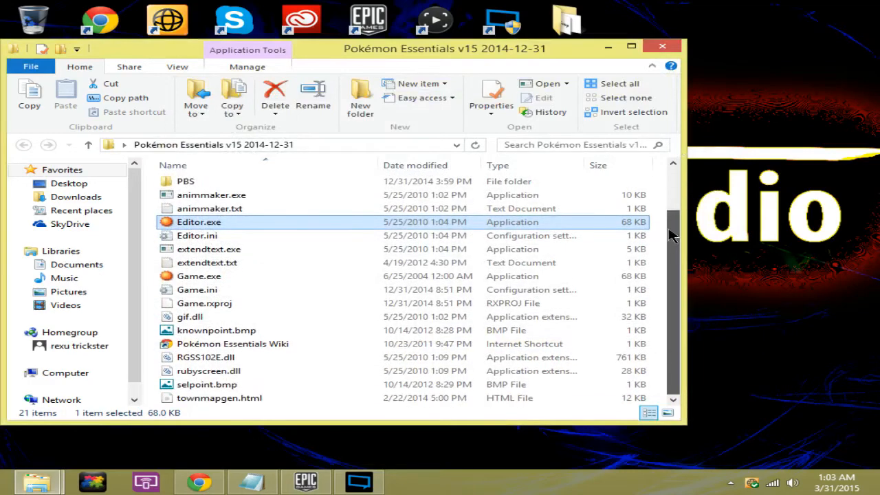
mouse_move(675, 249)
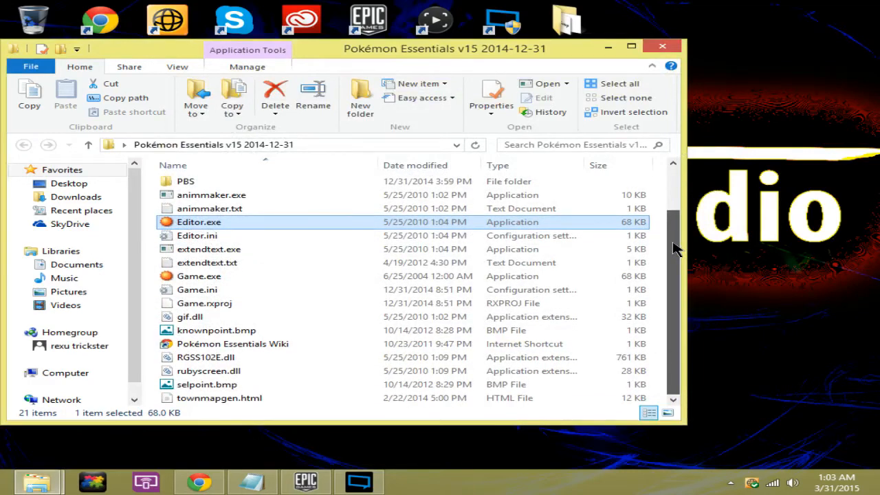
scroll("up", 3)
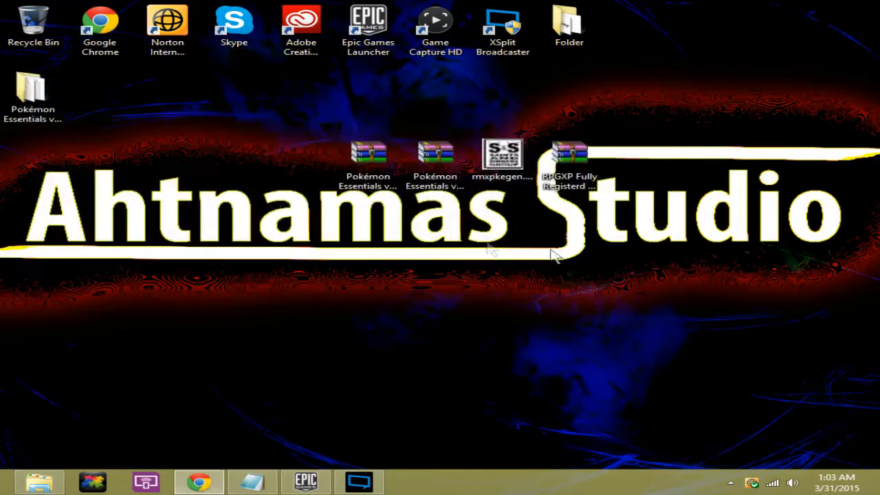
right_click(434, 154)
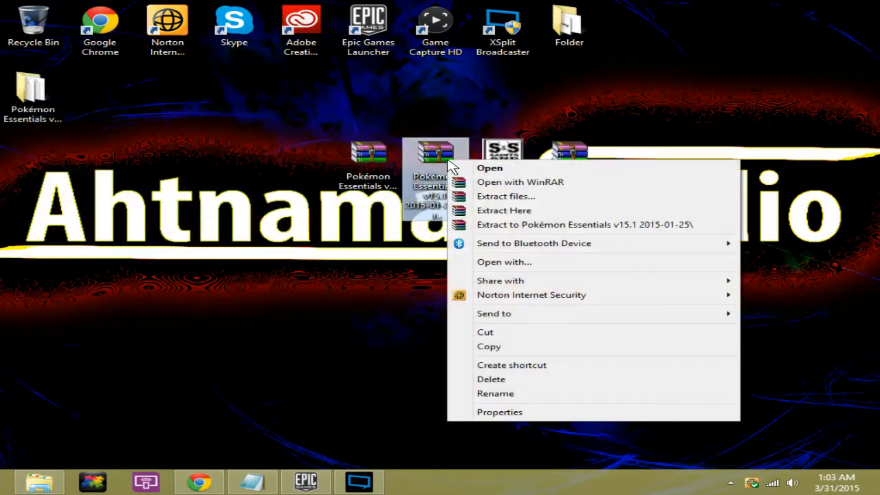
mouse_move(536, 217)
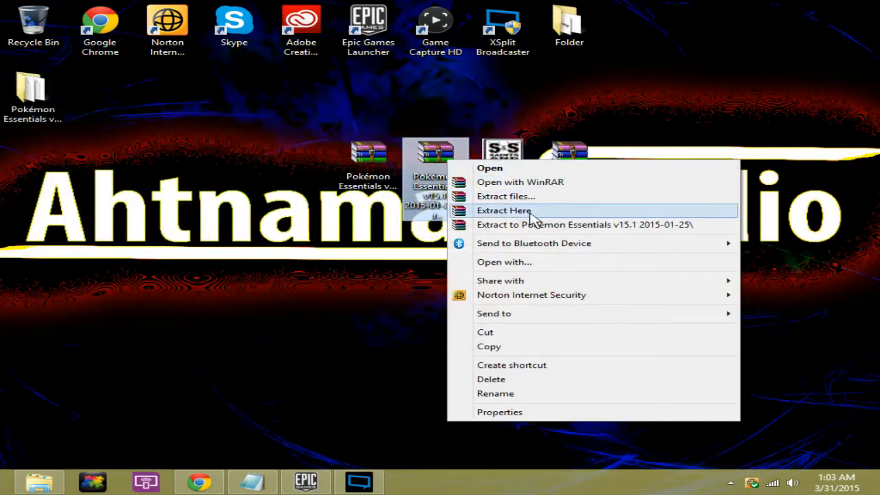
left_click(504, 210)
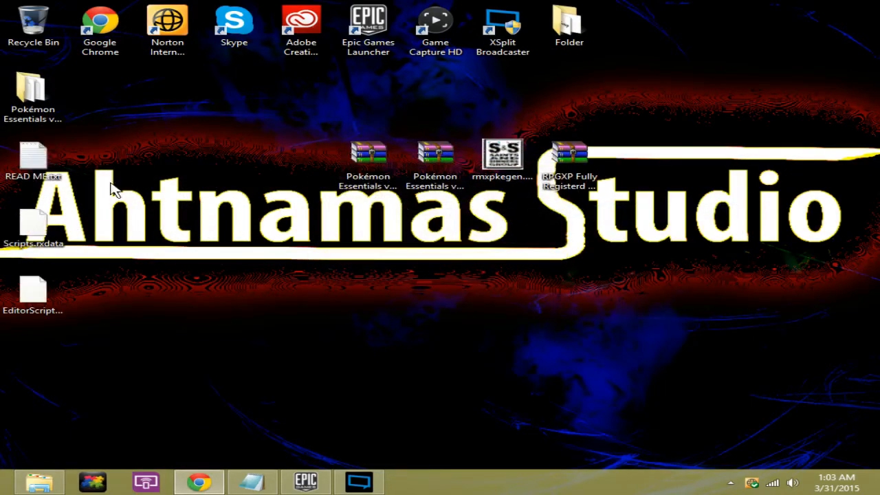
Read READ ME.txt and place Scripts.rxdata and the editor scripts file in the Data folder.
double_click(33, 161)
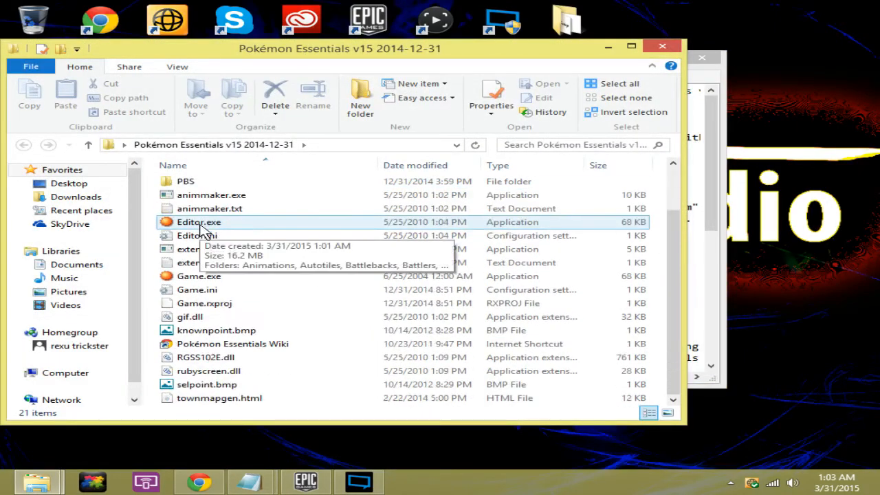
mouse_move(274, 71)
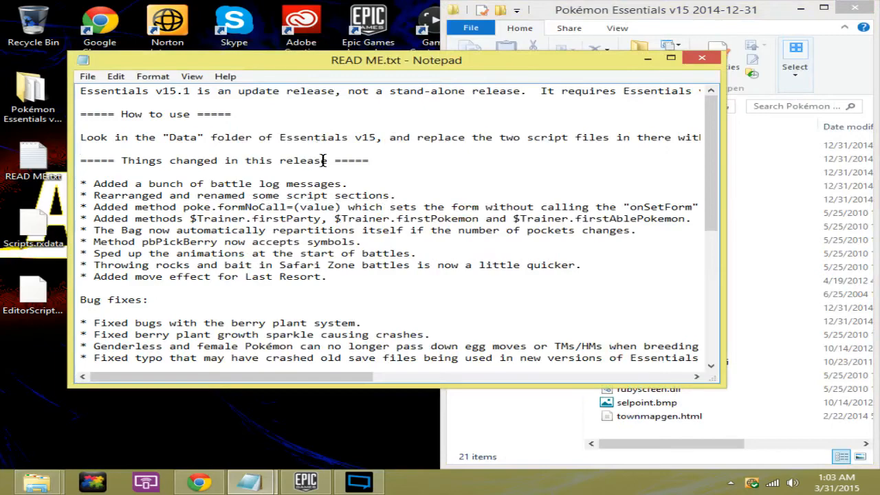
mouse_move(325, 110)
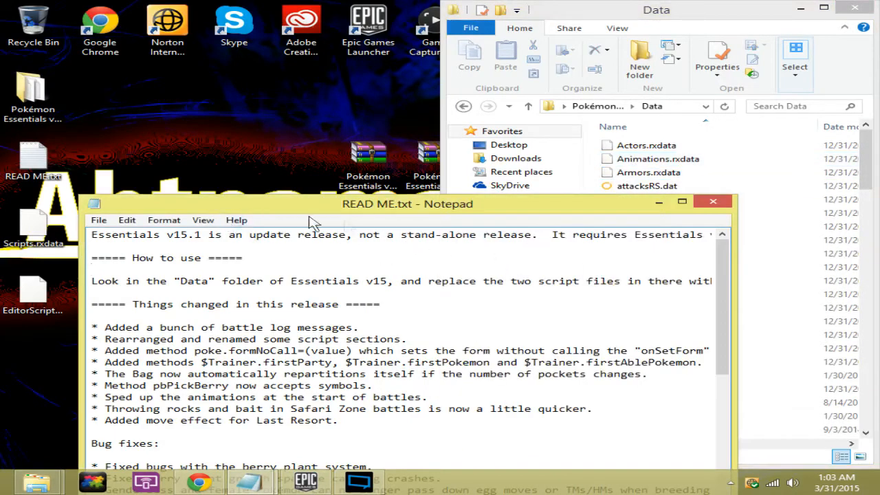
left_click(713, 201)
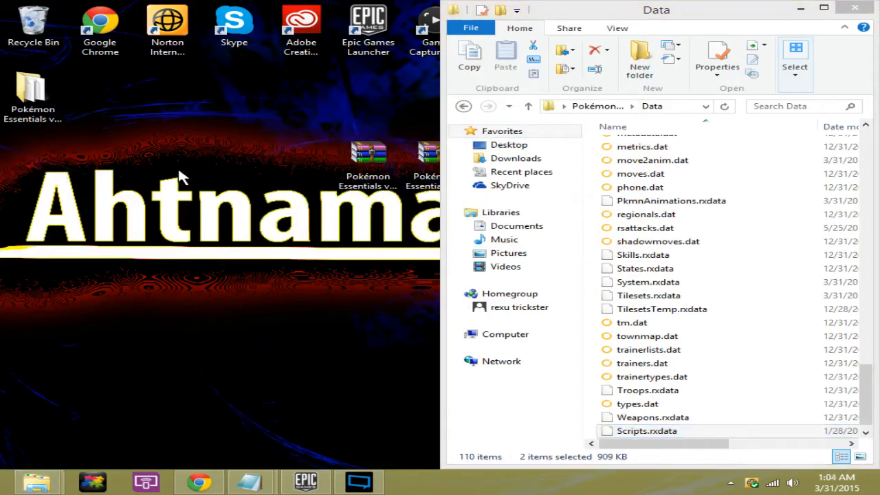
mouse_move(800, 7)
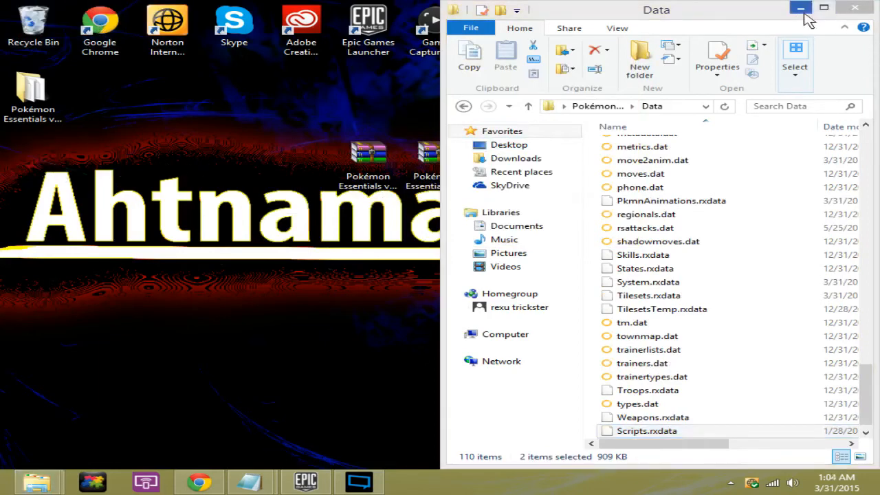
mouse_move(828, 45)
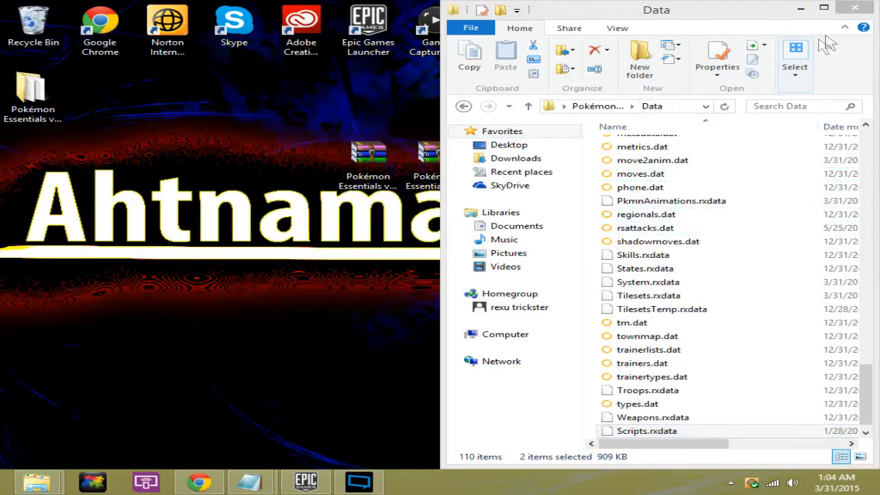
left_click(854, 8)
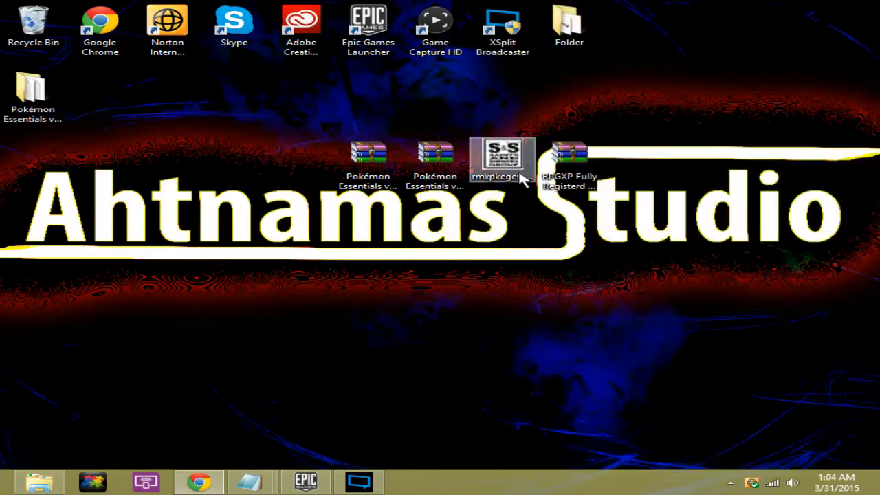
Extract the RPG Maker XP archive and run rmxpkeygen, moving its window aside.
right_click(569, 158)
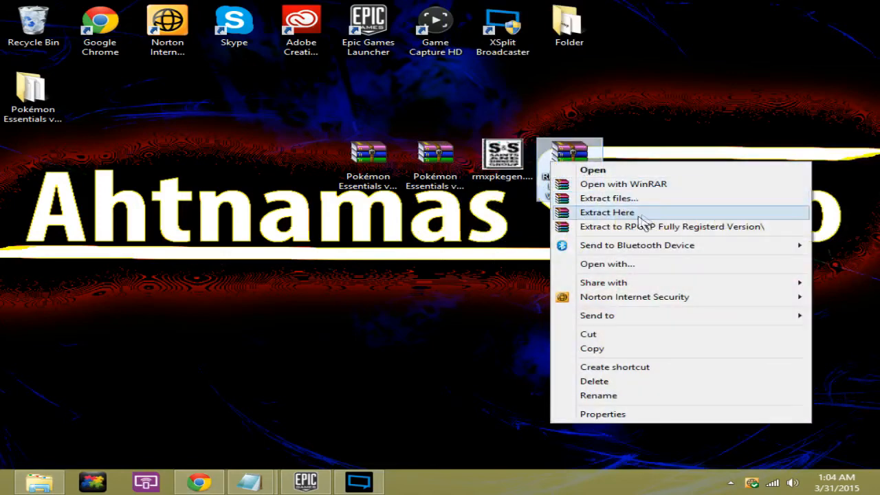
left_click(606, 211)
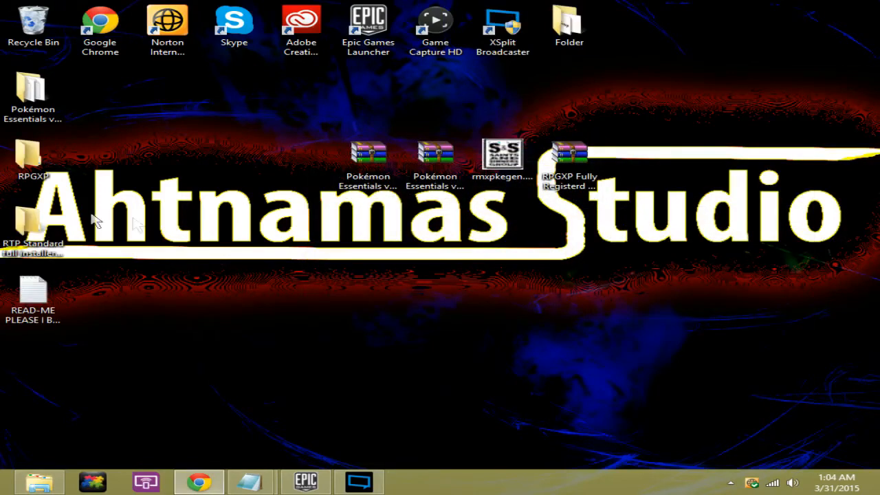
left_click(33, 296)
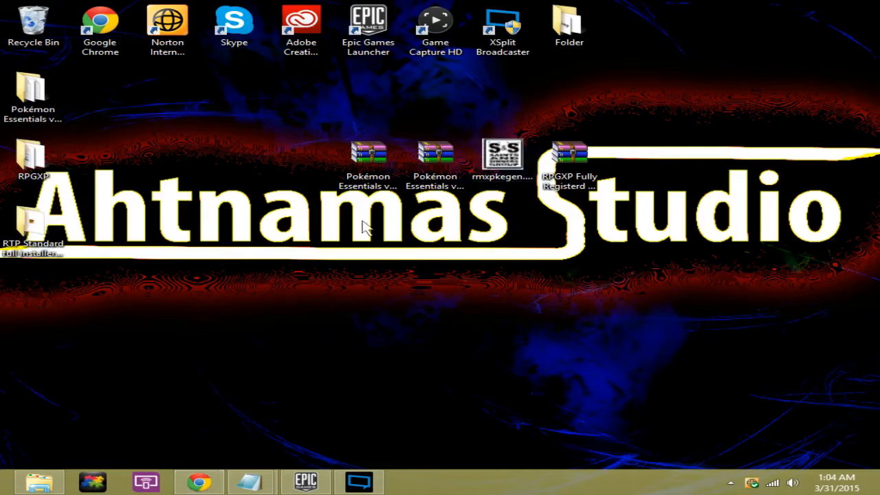
double_click(501, 152)
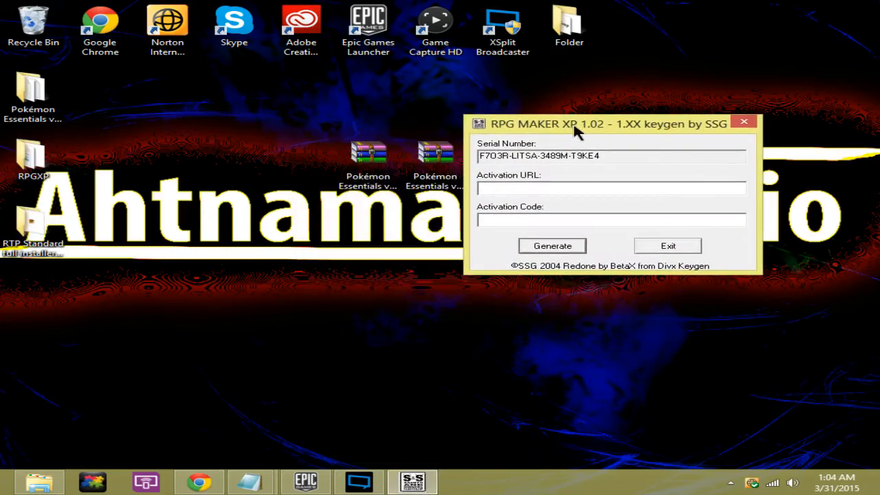
mouse_move(584, 155)
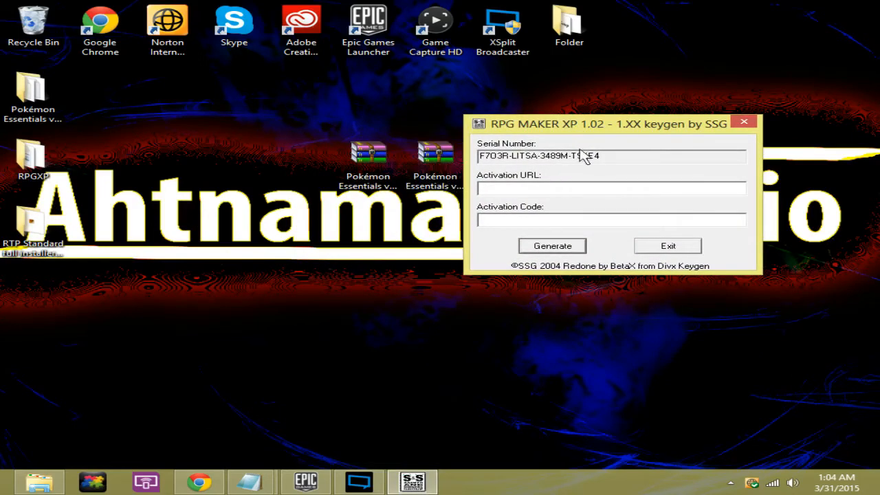
left_click_drag(607, 124, 701, 163)
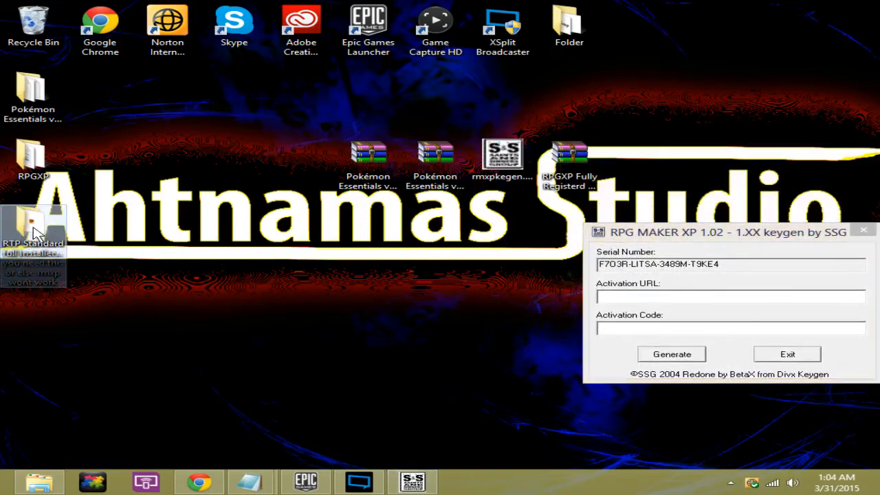
Open the RTP Standard folder, run SetupMenu.exe and choose Install RGSS-RTP Standard.
double_click(33, 230)
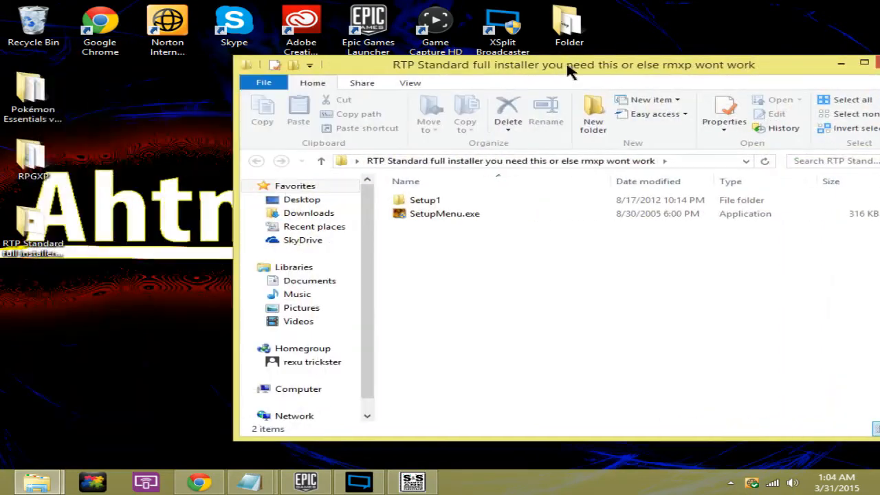
mouse_move(494, 235)
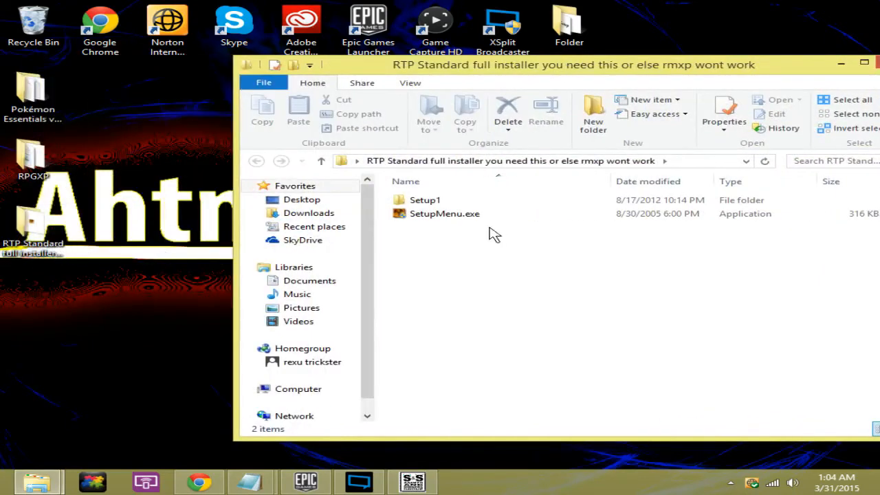
double_click(445, 213)
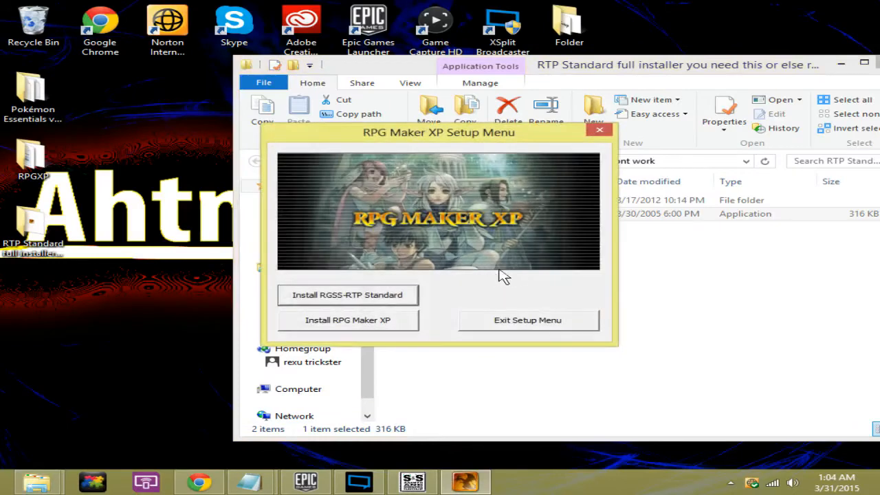
mouse_move(366, 295)
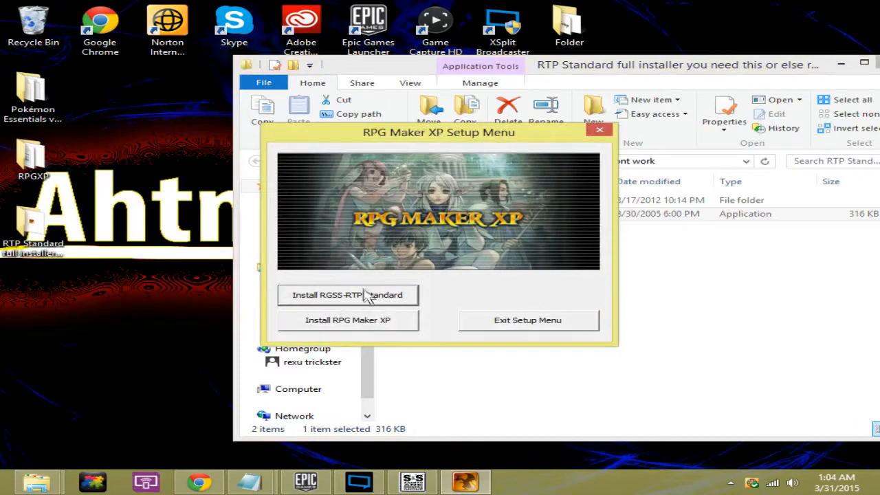
mouse_move(397, 328)
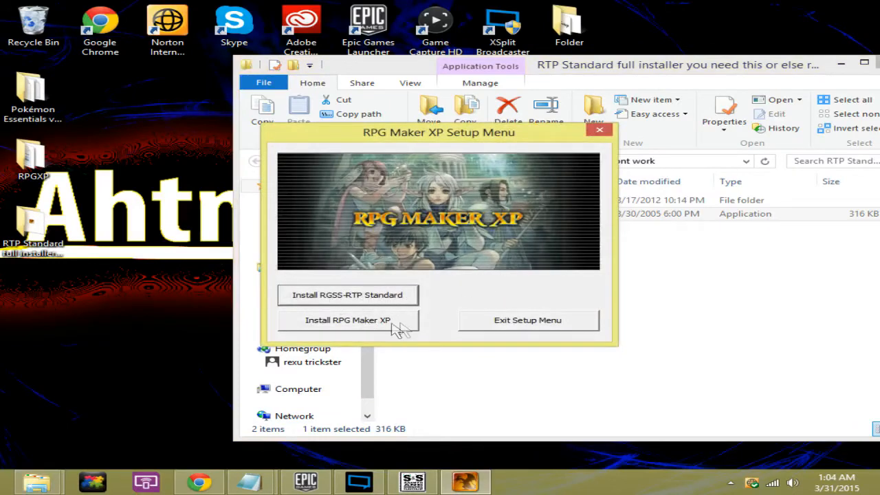
mouse_move(361, 337)
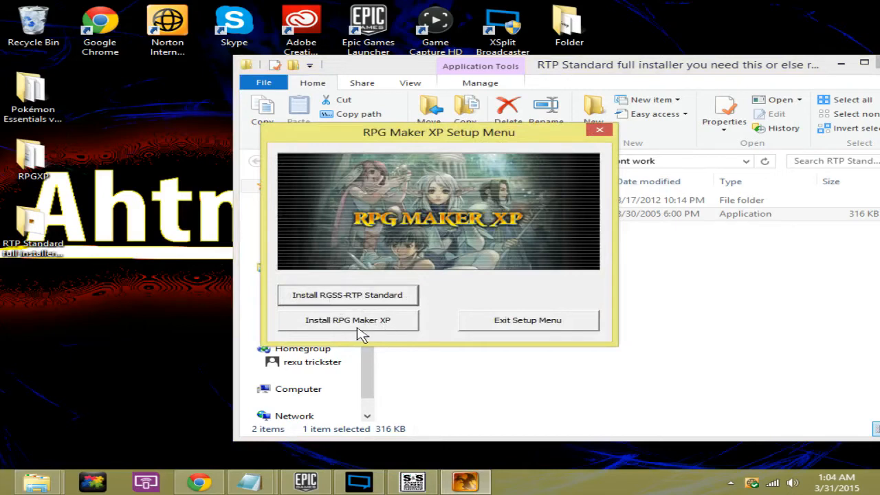
mouse_move(352, 294)
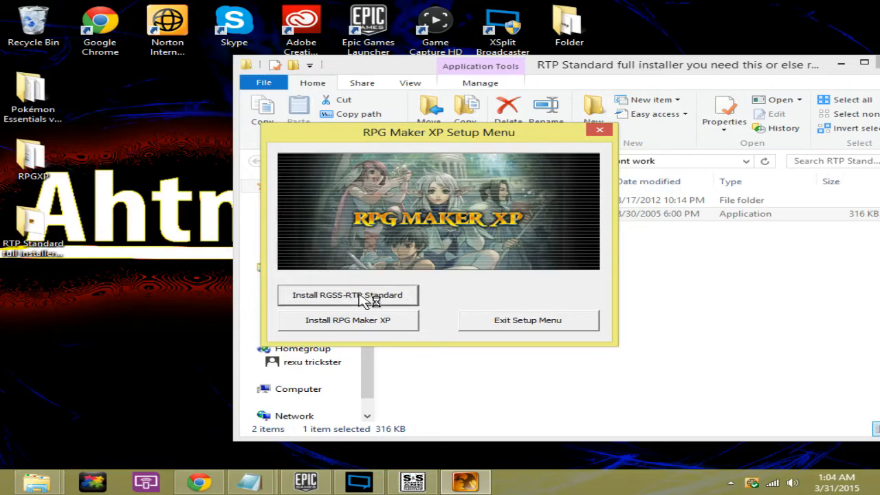
left_click(347, 294)
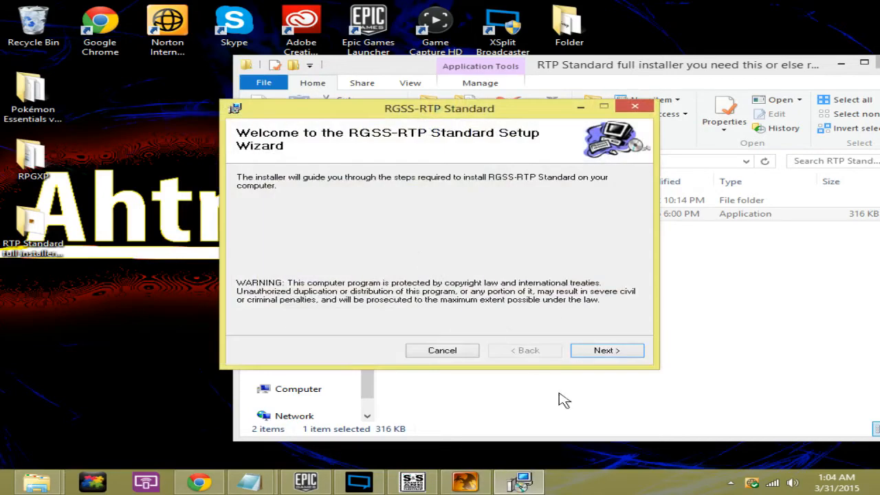
Install RGSS-RTP Standard to the default Enterbrain folder and close the installer.
left_click(607, 350)
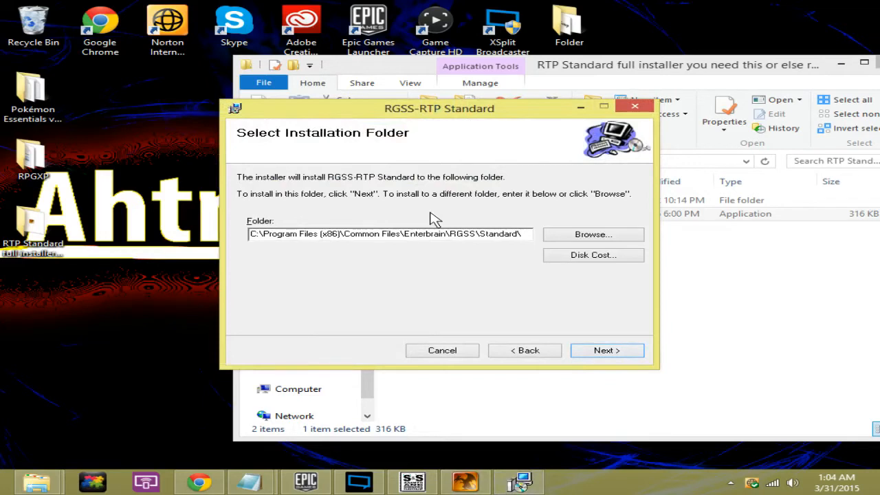
mouse_move(400, 299)
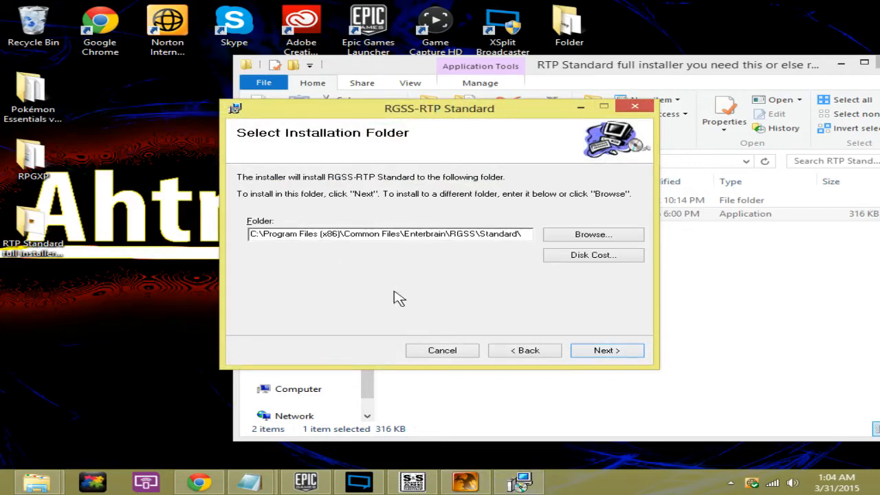
mouse_move(632, 359)
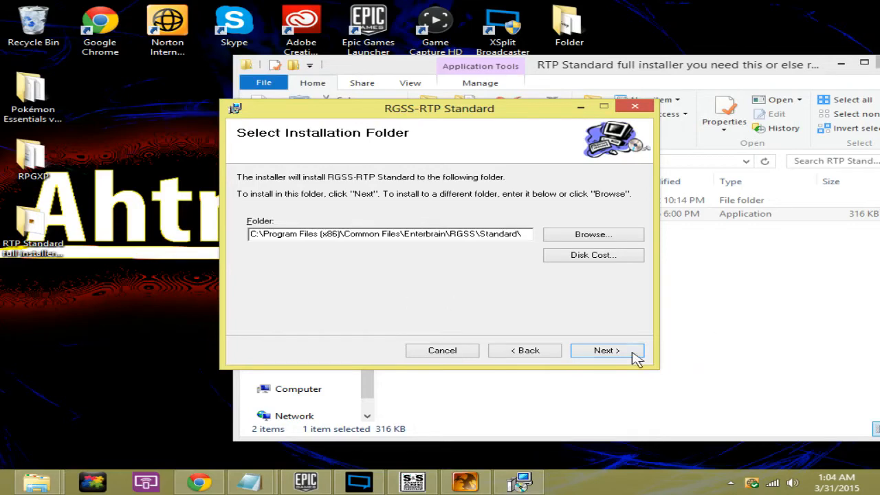
left_click(606, 350)
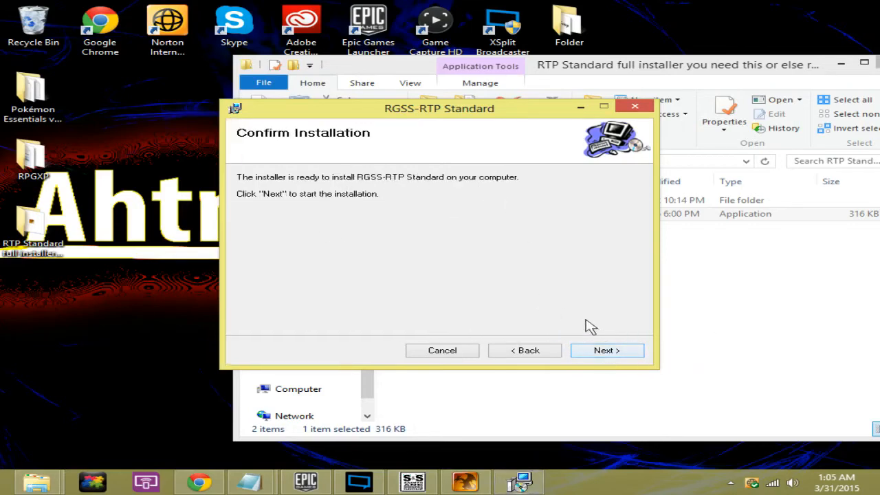
left_click(607, 350)
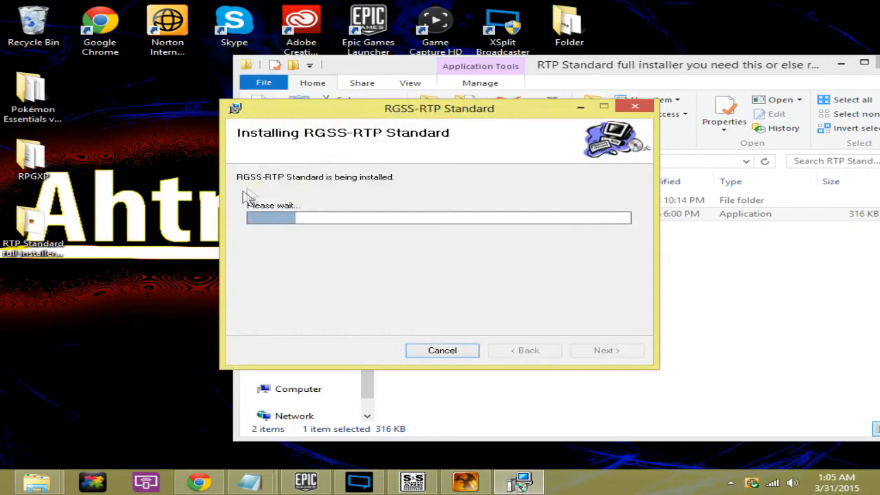
mouse_move(543, 243)
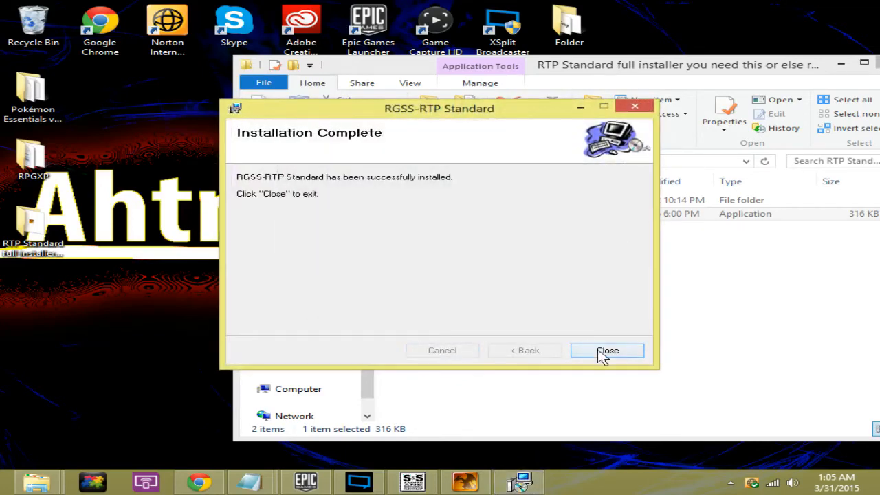
left_click(607, 351)
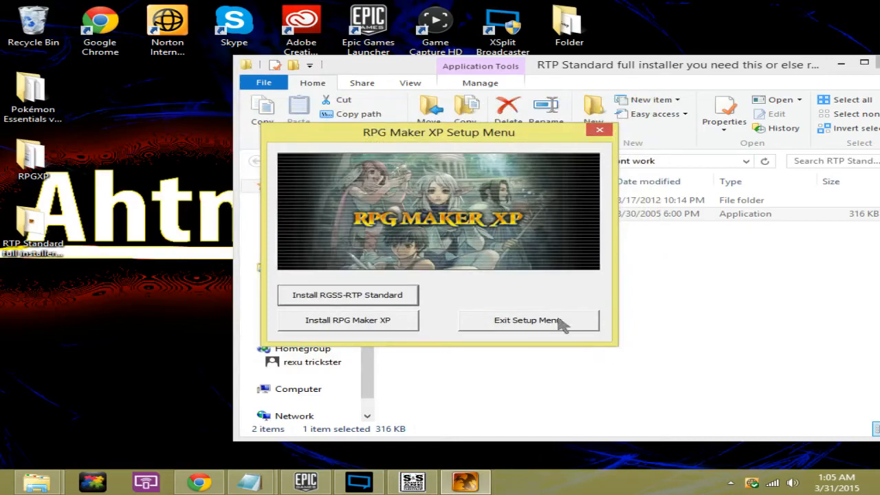
Exit the setup menu and launch RPGXP.exe, relaunching it after the trial serial error.
left_click(528, 319)
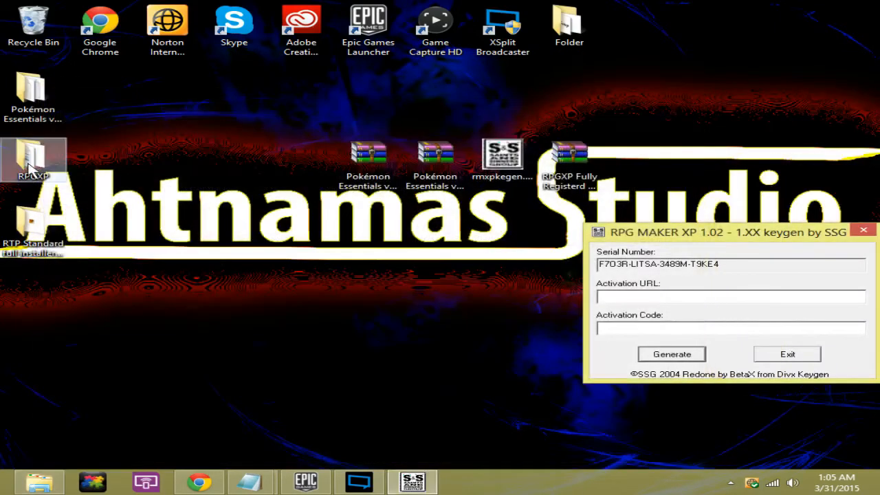
double_click(33, 160)
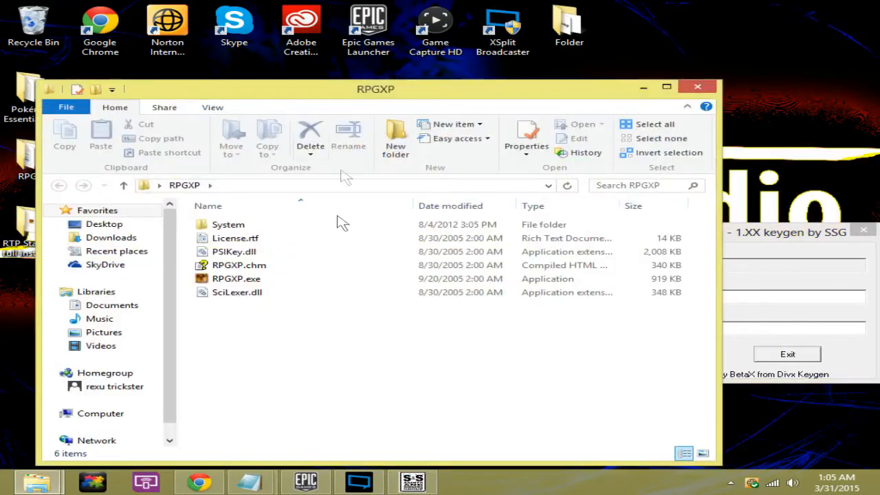
left_click(236, 278)
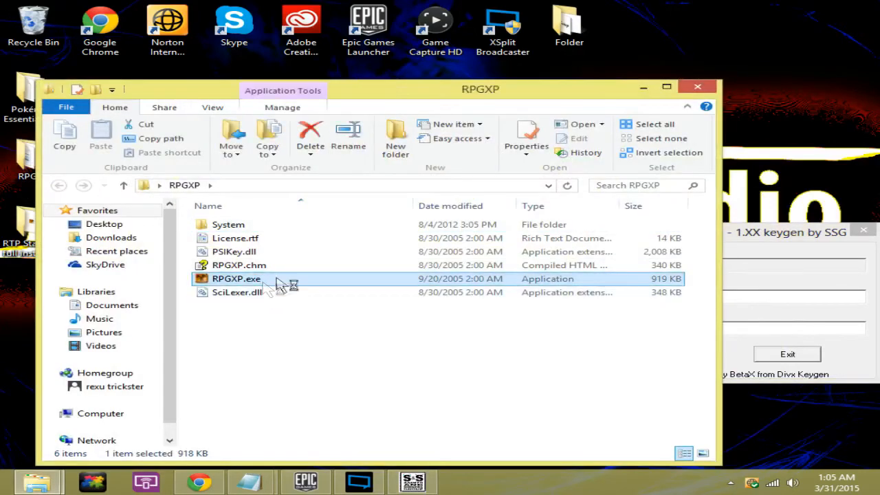
double_click(236, 278)
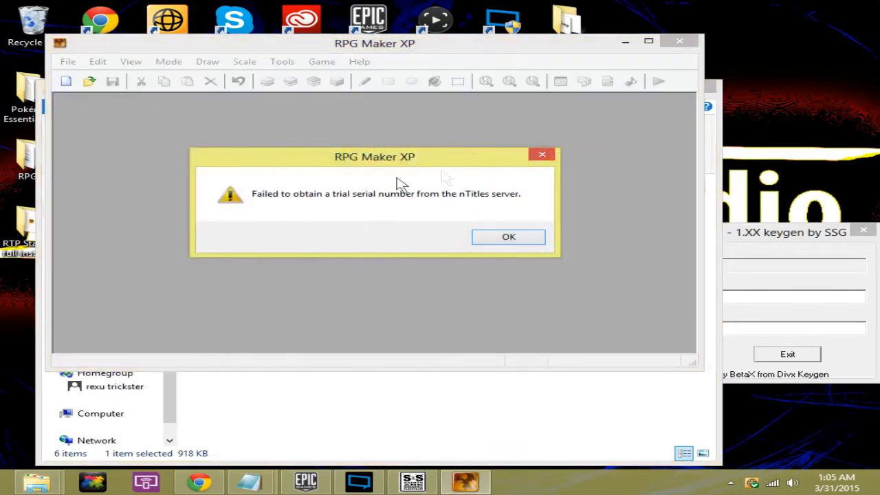
left_click(508, 237)
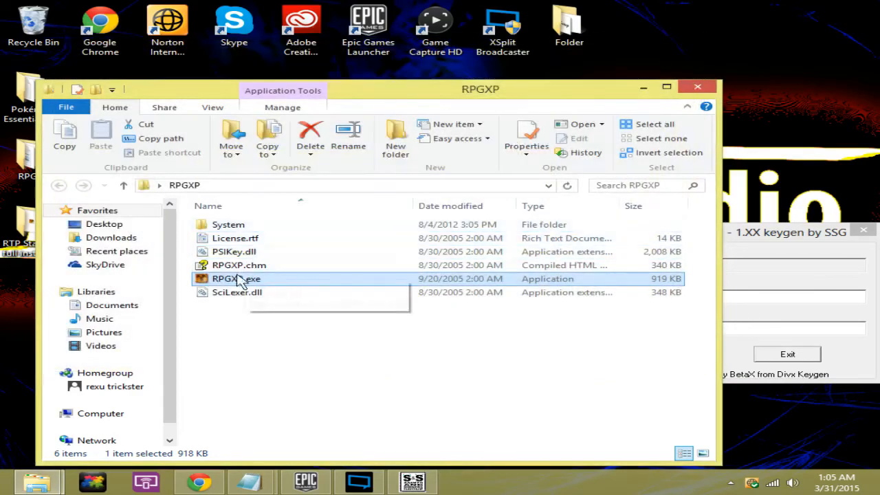
double_click(236, 278)
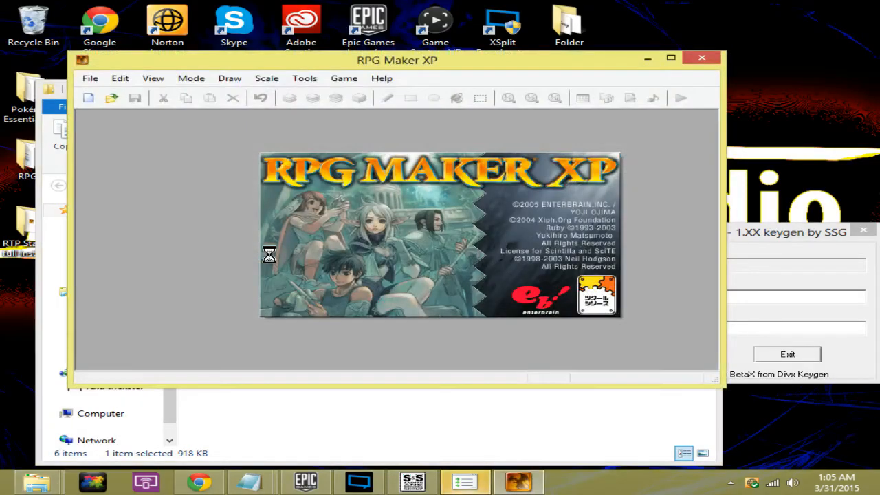
mouse_move(510, 188)
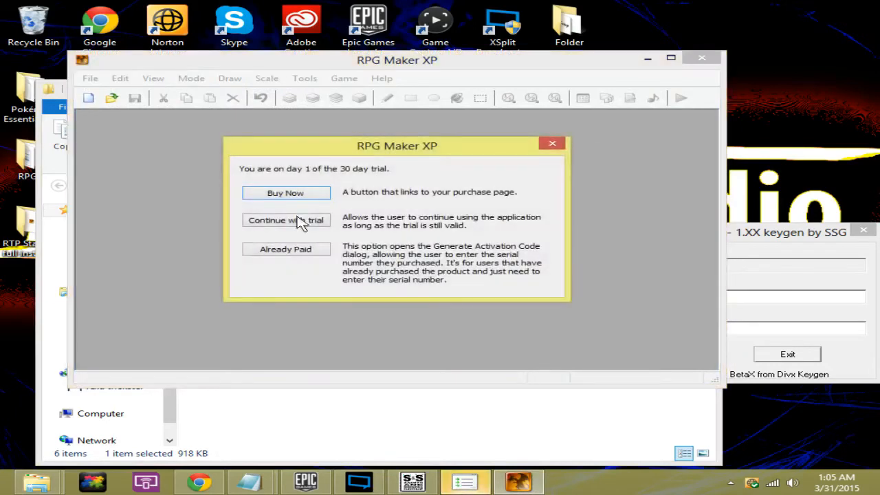
mouse_move(299, 265)
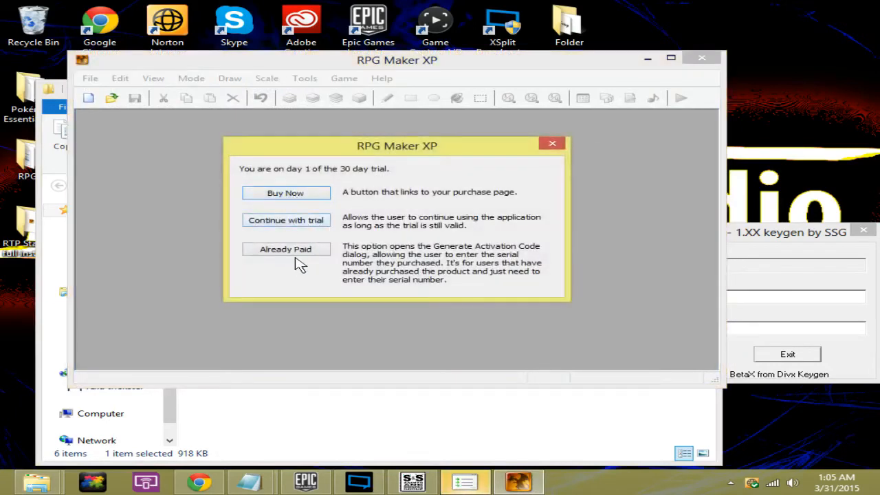
Choose Already Paid and open the Generate Activation Code window from Unlock Product.
left_click(285, 248)
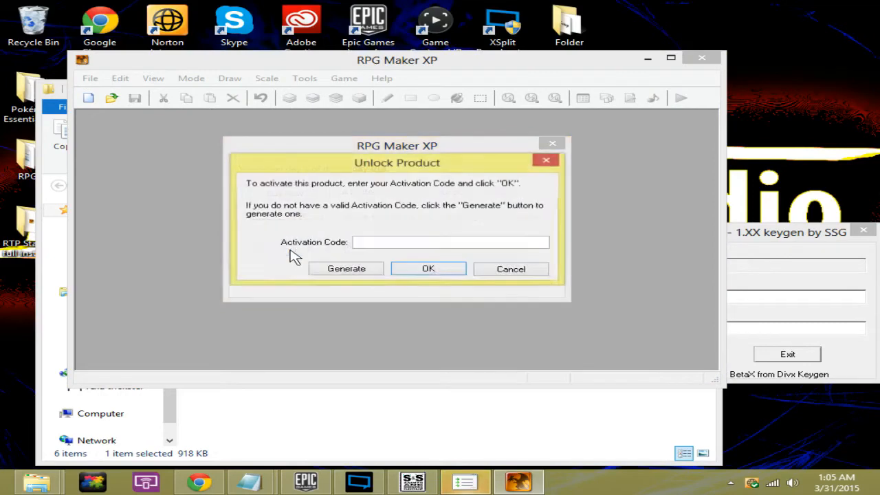
mouse_move(461, 258)
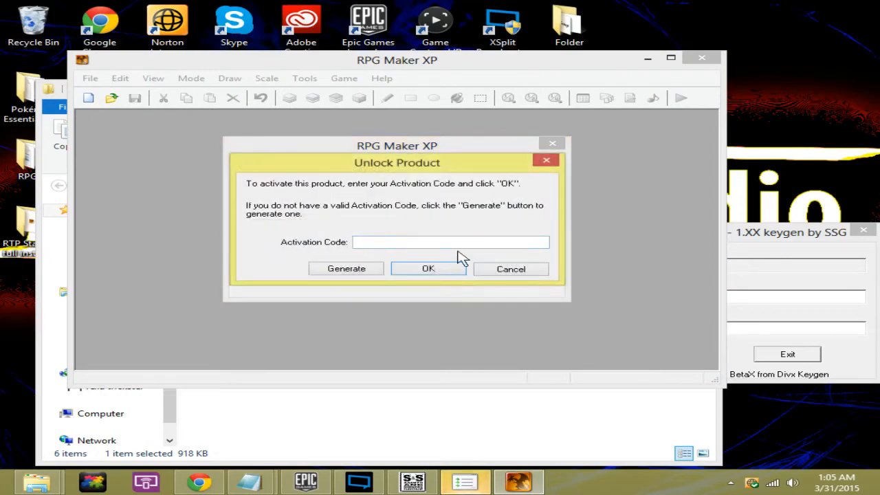
left_click(345, 268)
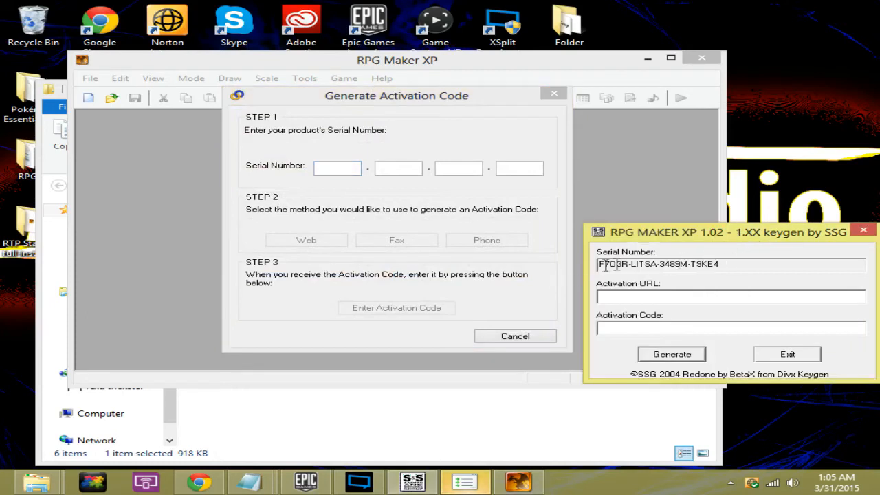
Enter the keygen's four-part serial into the Serial Number boxes and choose Web activation.
double_click(613, 264)
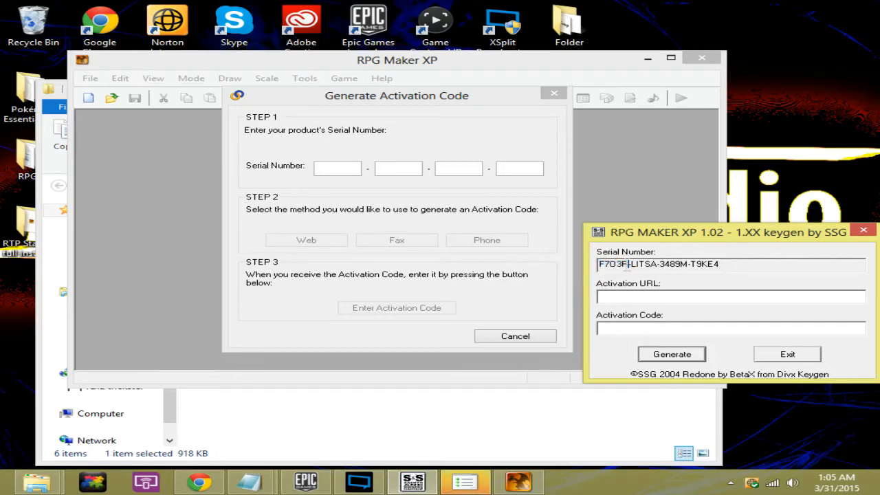
left_click(337, 168)
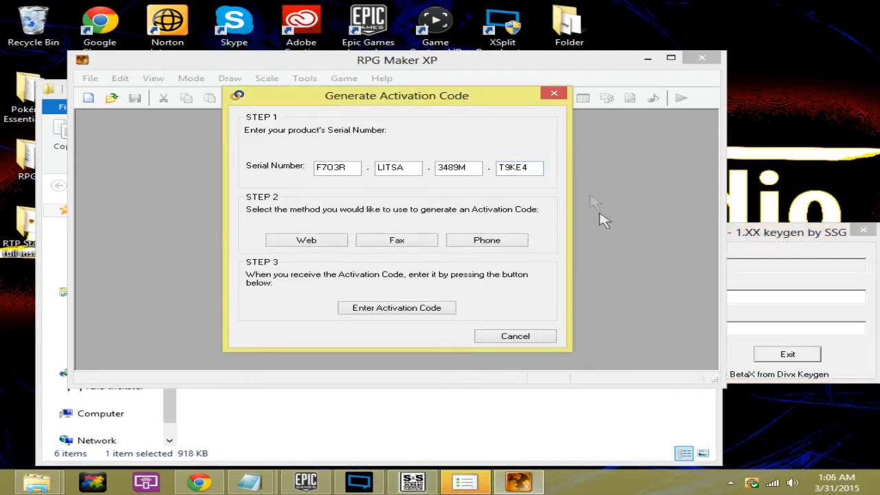
mouse_move(269, 213)
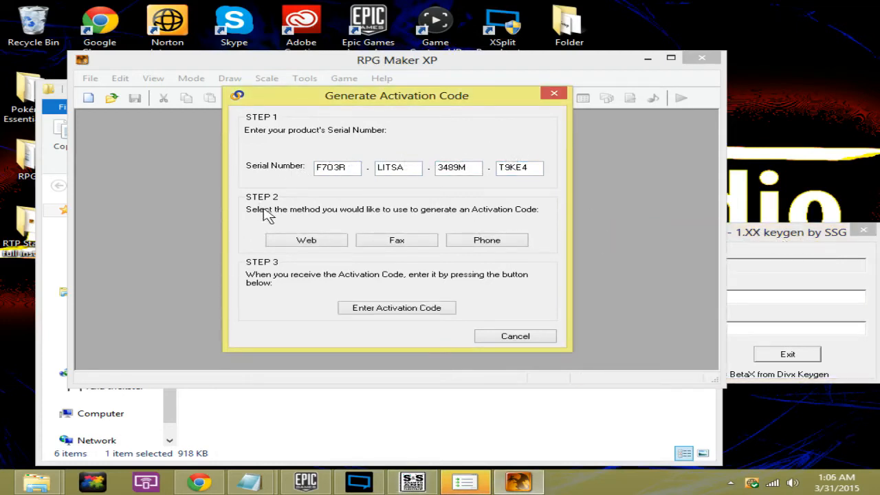
mouse_move(478, 217)
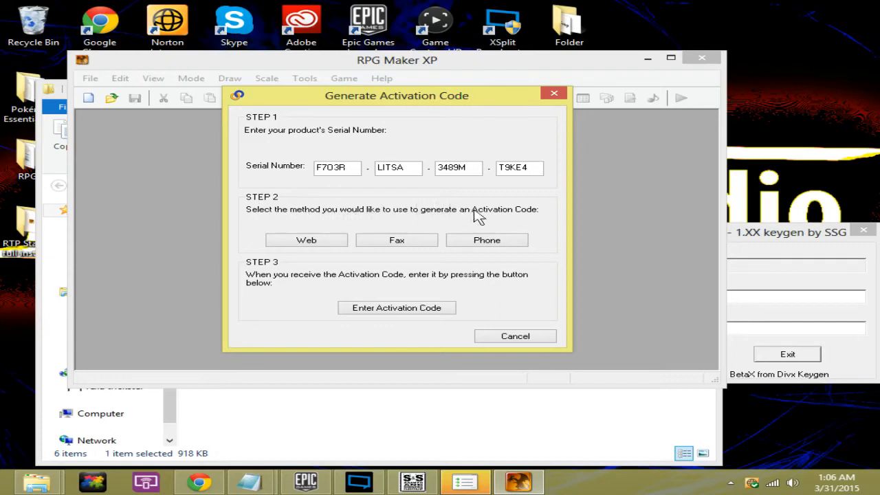
mouse_move(278, 237)
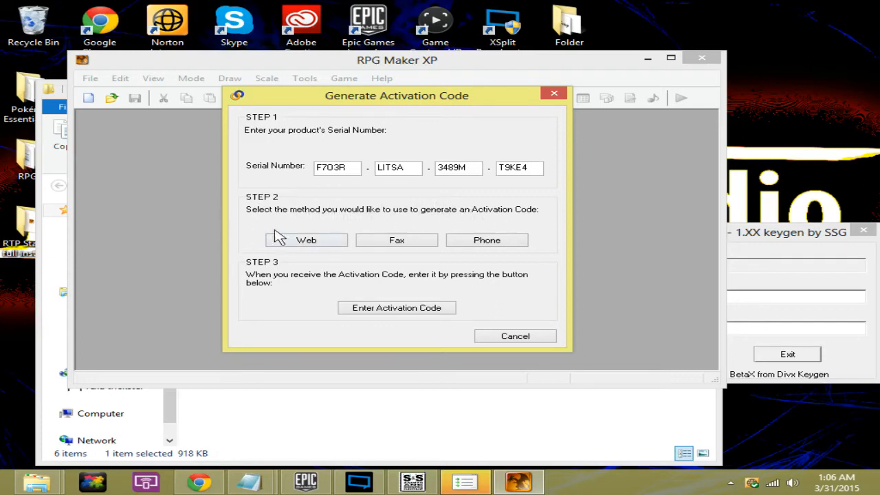
left_click(306, 240)
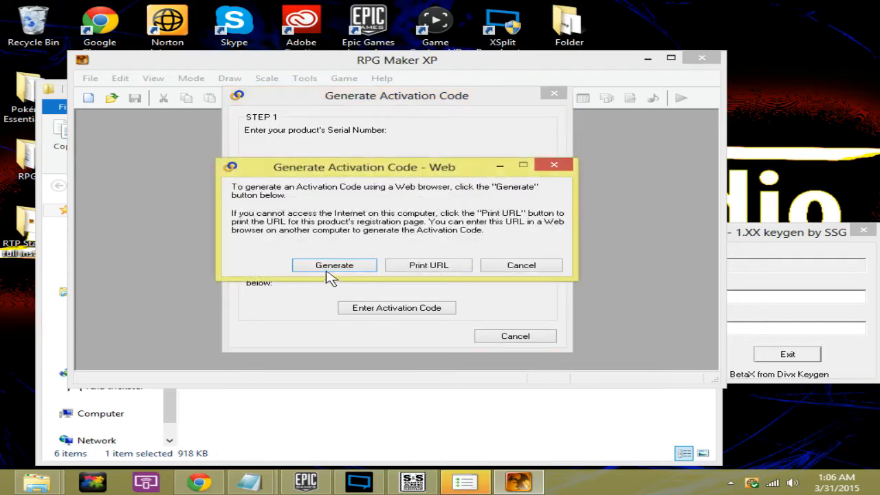
Generate via the web, then close Chrome's registration page reporting invalid entries.
left_click(334, 266)
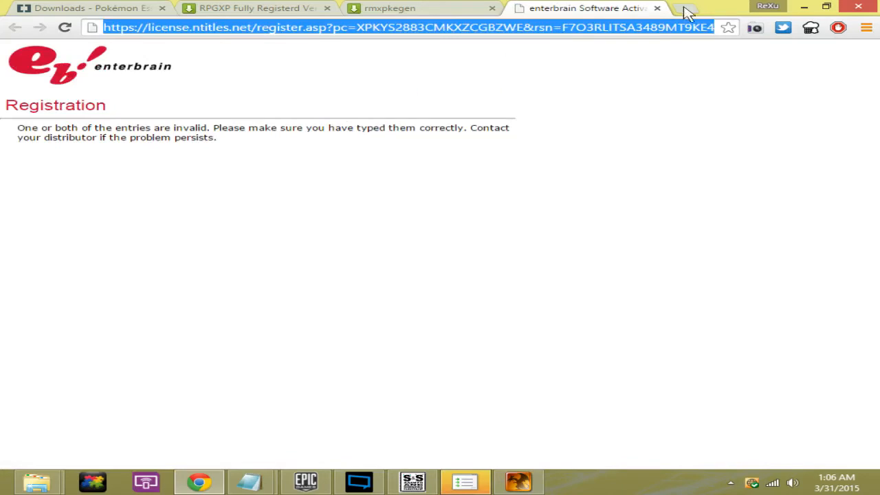
left_click(656, 8)
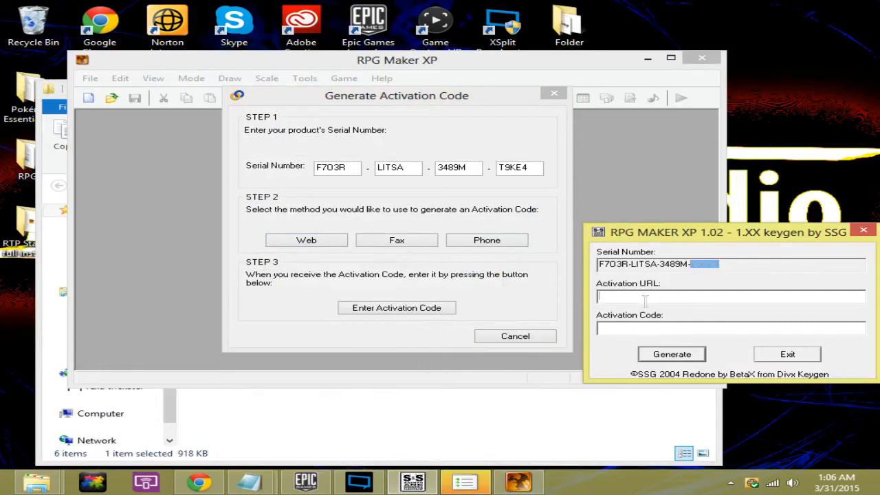
Generate the keygen's activation code, enter it in RPG Maker XP, and dismiss the thank-you message.
left_click(671, 354)
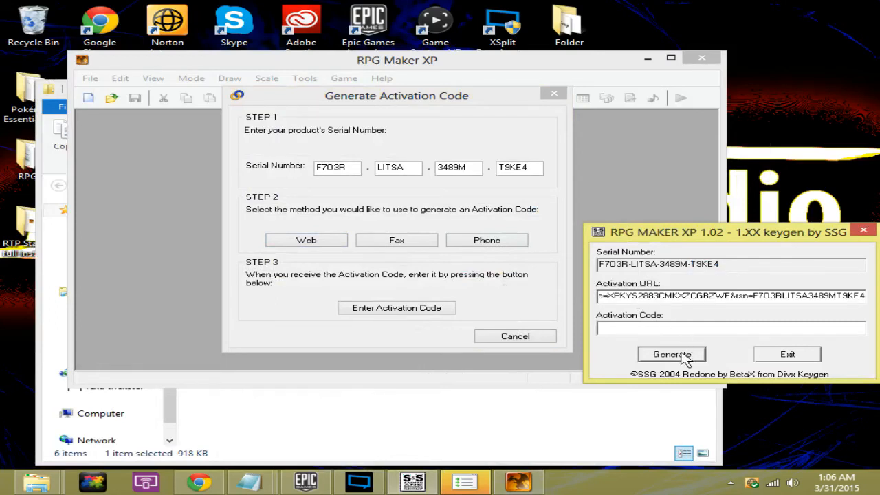
left_click(671, 354)
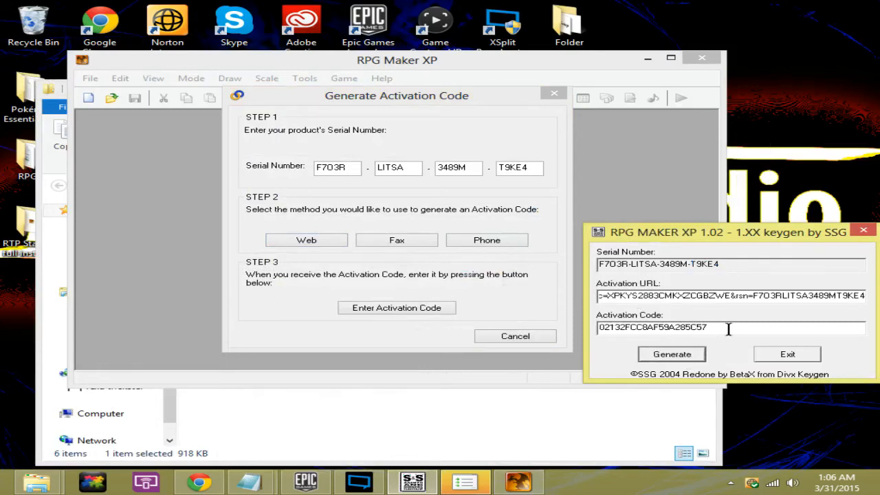
triple_click(728, 327)
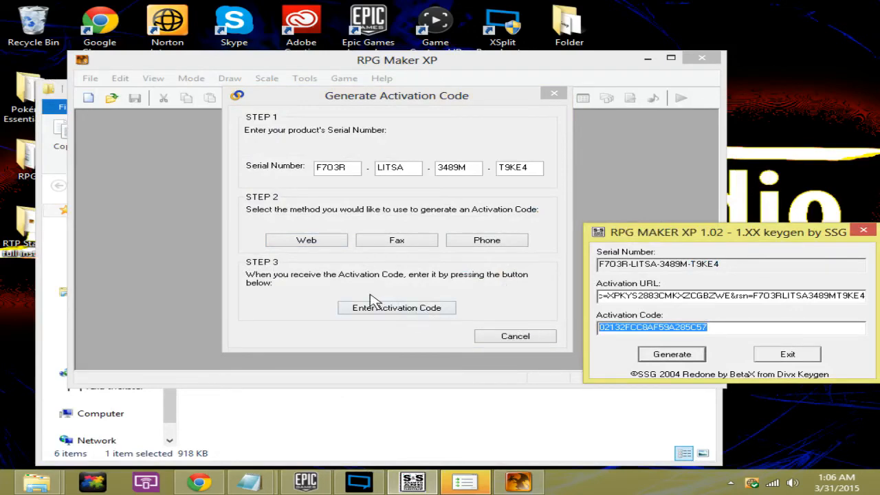
left_click(397, 307)
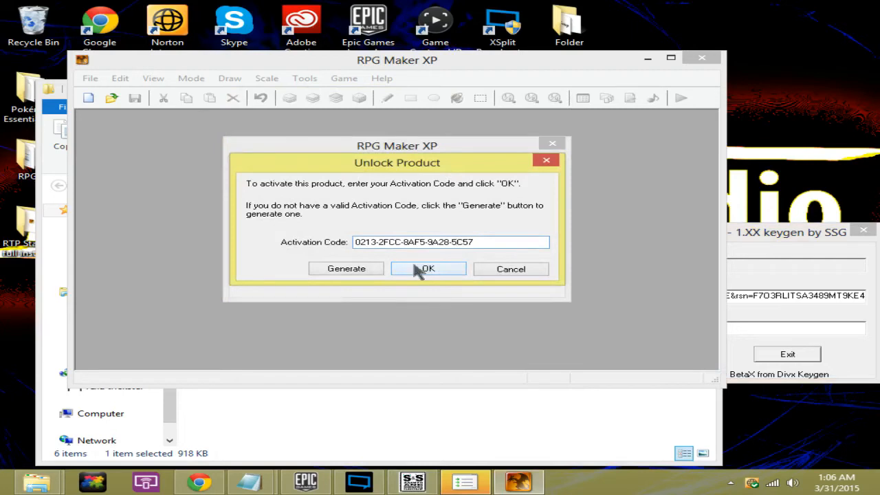
left_click(429, 268)
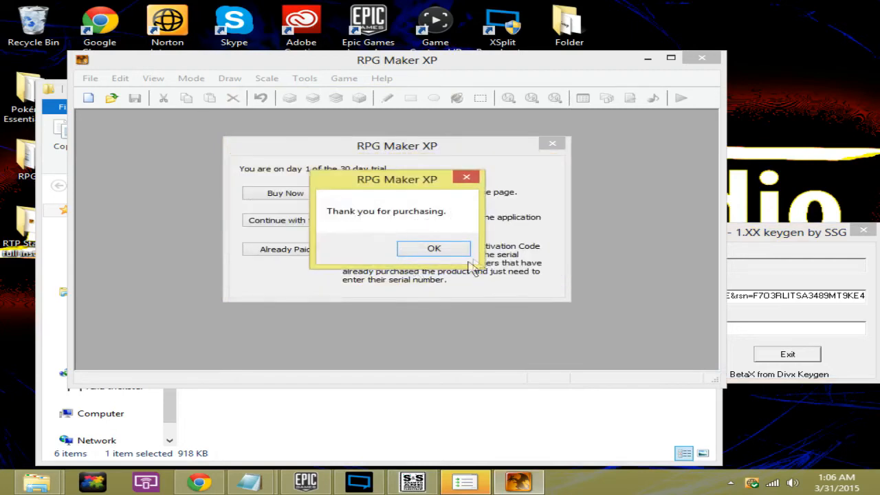
left_click(433, 248)
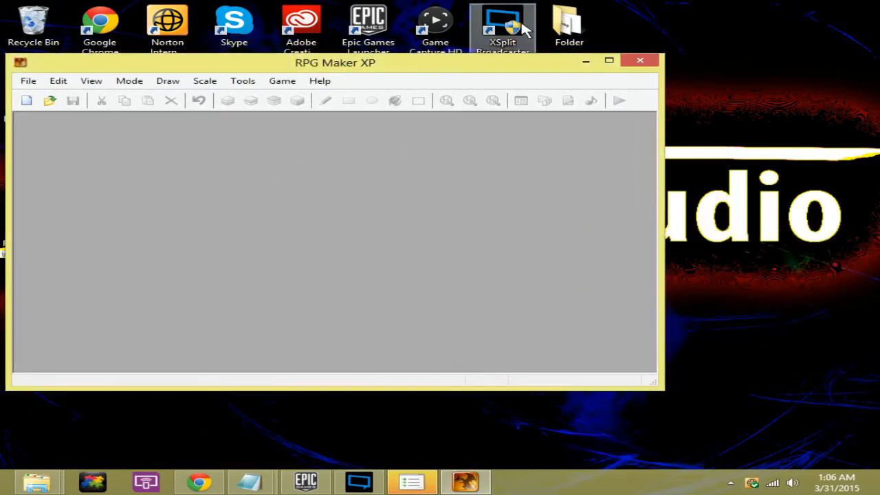
Close RPG Maker XP, dismiss the compatibility prompt, and maximize the Pokémon Essentials v15 folder.
left_click(638, 61)
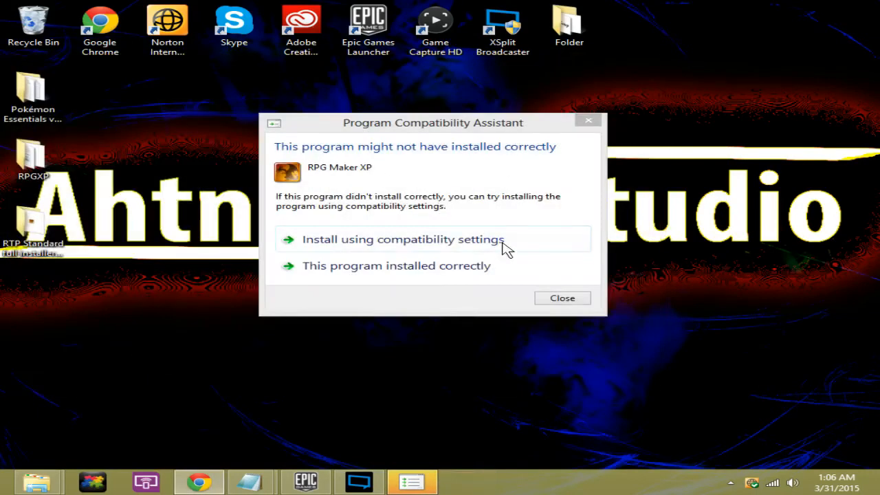
mouse_move(440, 144)
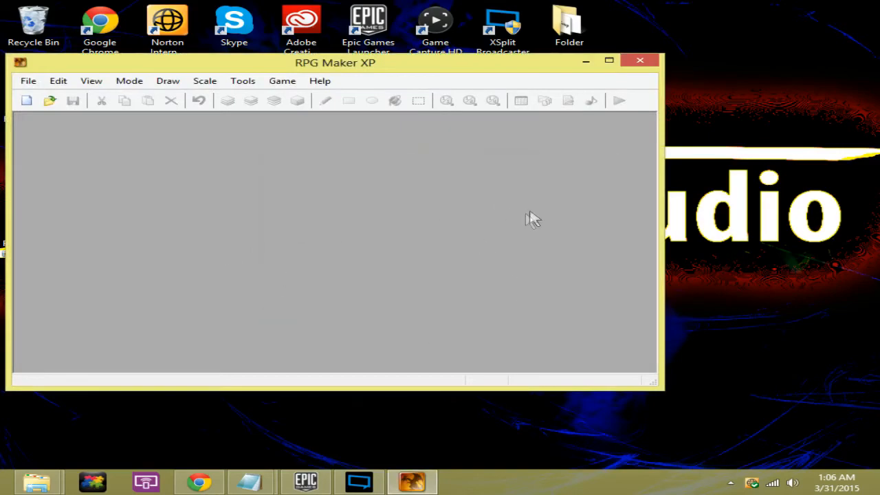
left_click(638, 61)
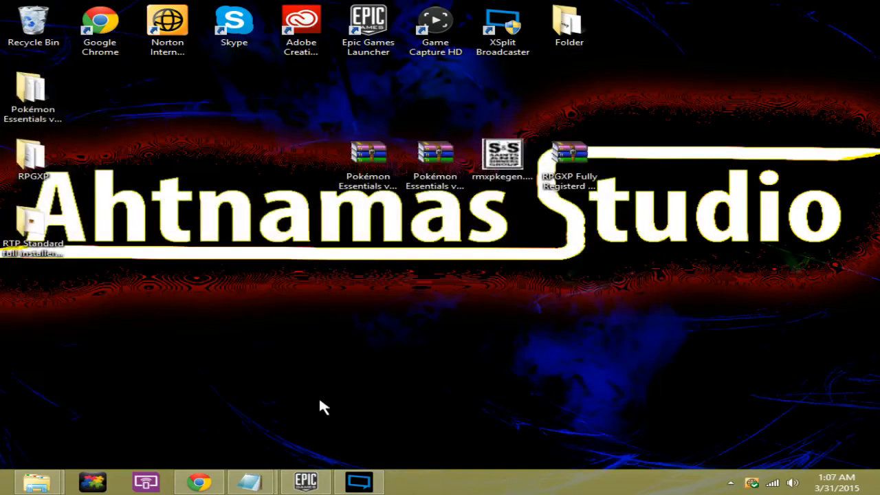
left_click(33, 93)
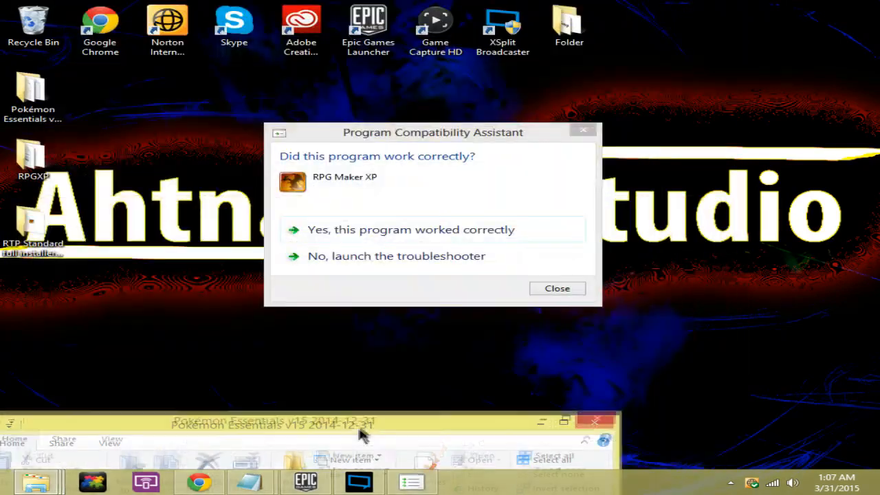
left_click(557, 288)
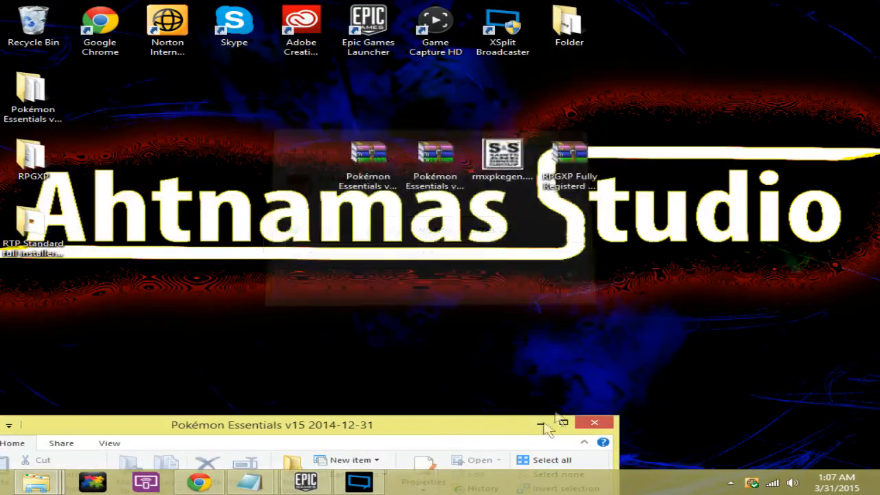
left_click(563, 422)
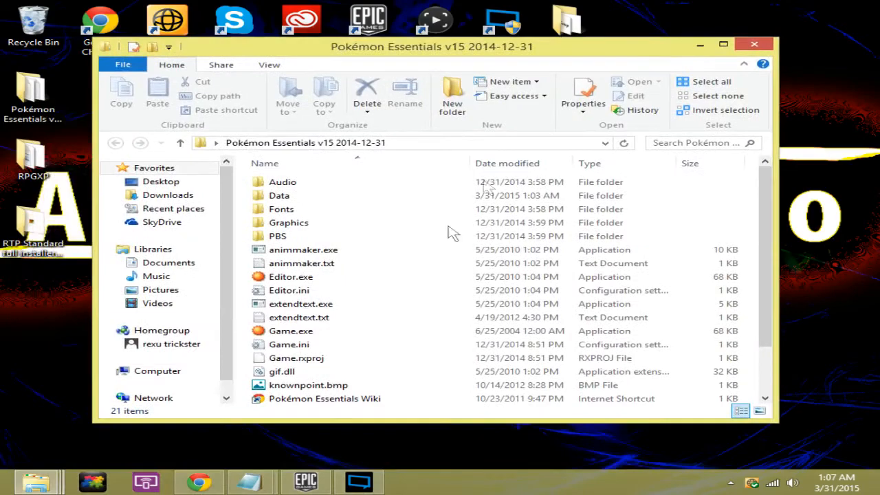
Open Game.rxproj with RPG Maker XP, keeping it as the app for all .rxproj files.
scroll("down", 3)
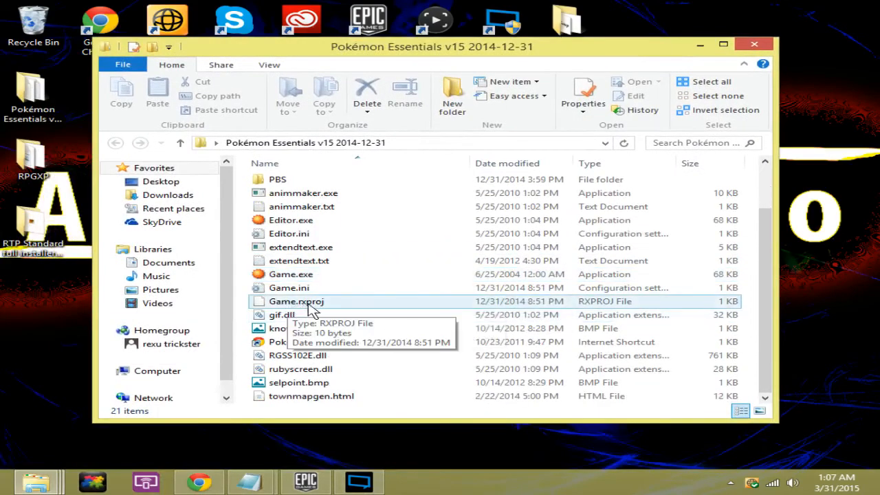
right_click(295, 301)
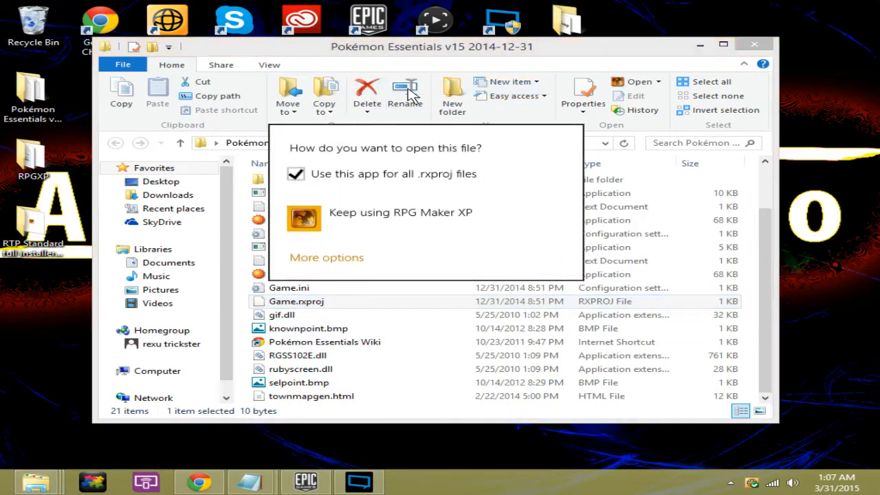
mouse_move(434, 219)
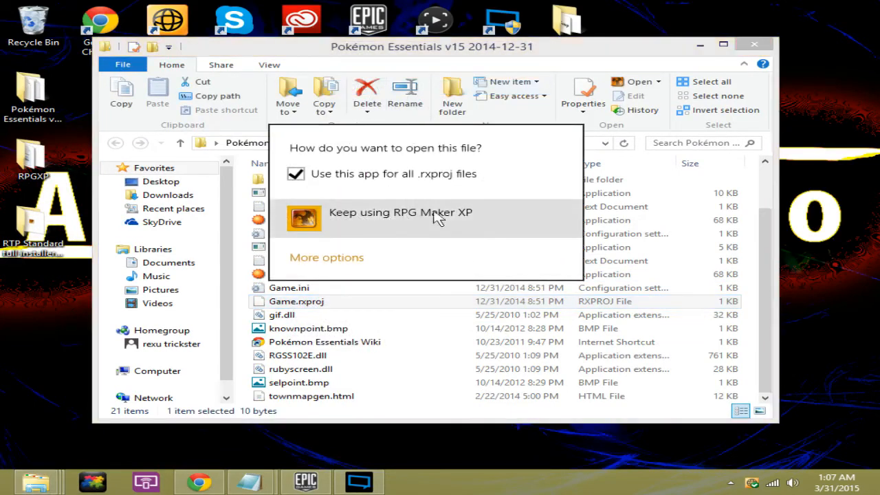
mouse_move(396, 223)
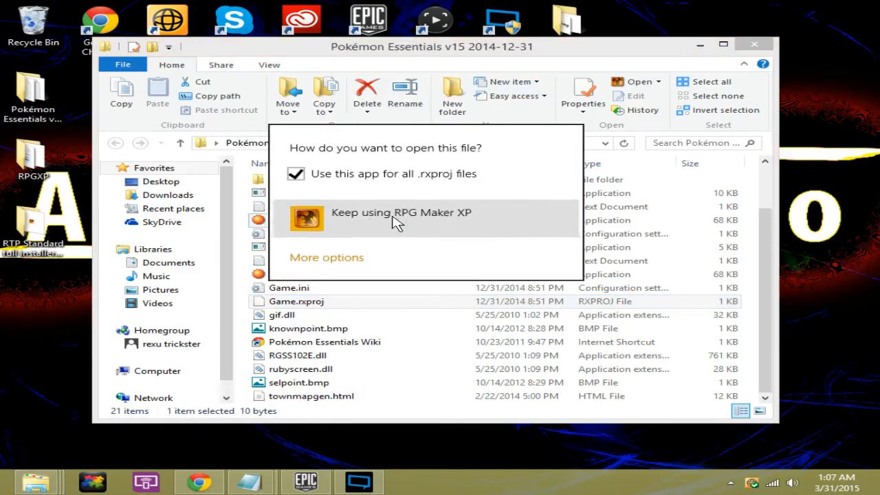
left_click(401, 212)
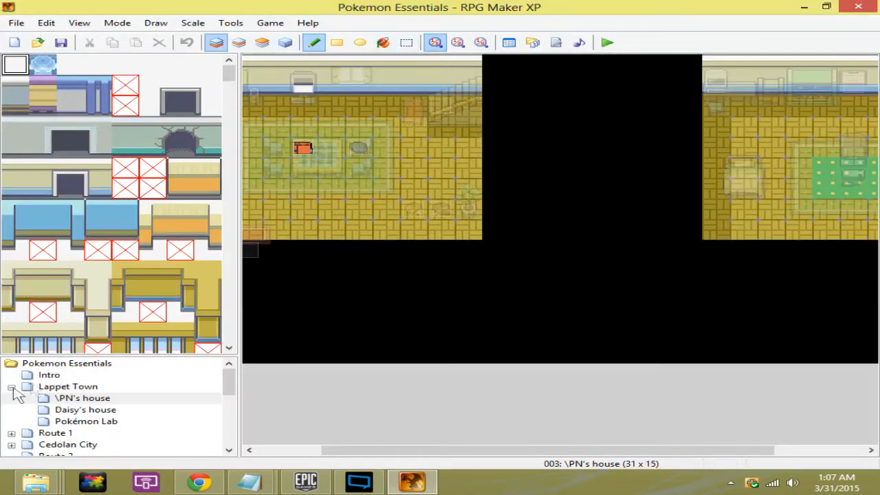
Browse the Route 3, Lerucean Town and Cedolan City maps, returning to Lappet Town.
left_click(68, 386)
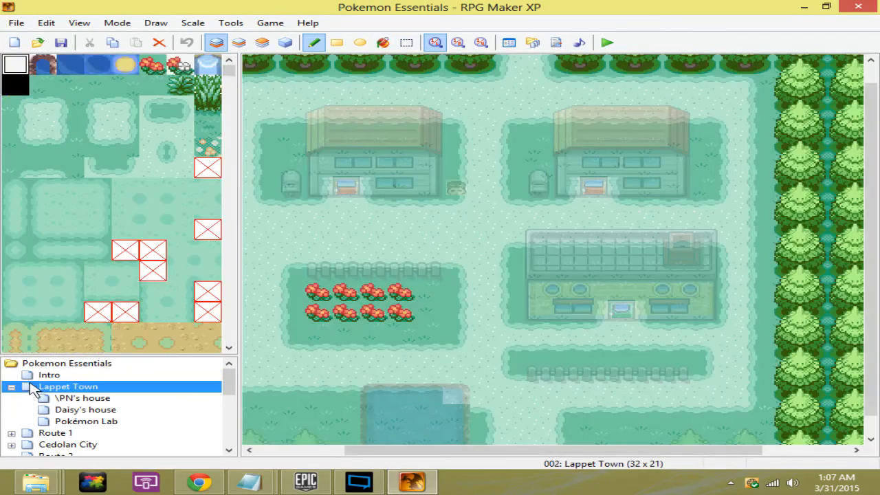
mouse_move(455, 210)
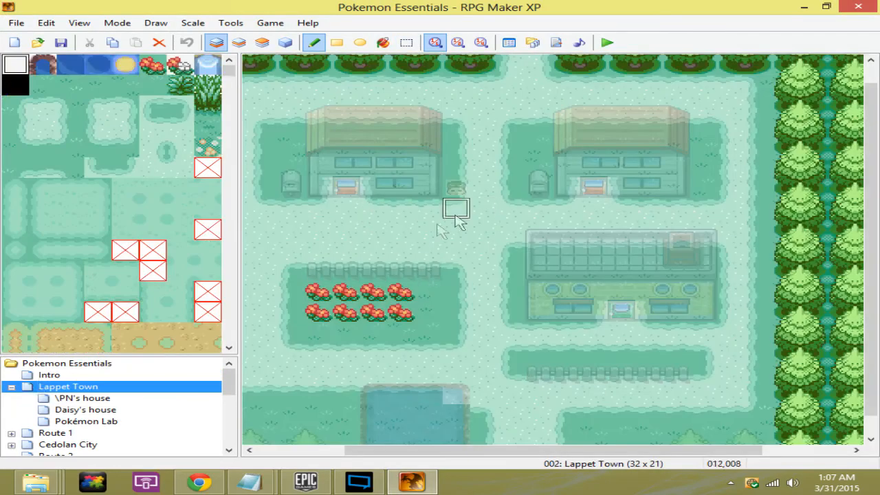
mouse_move(522, 266)
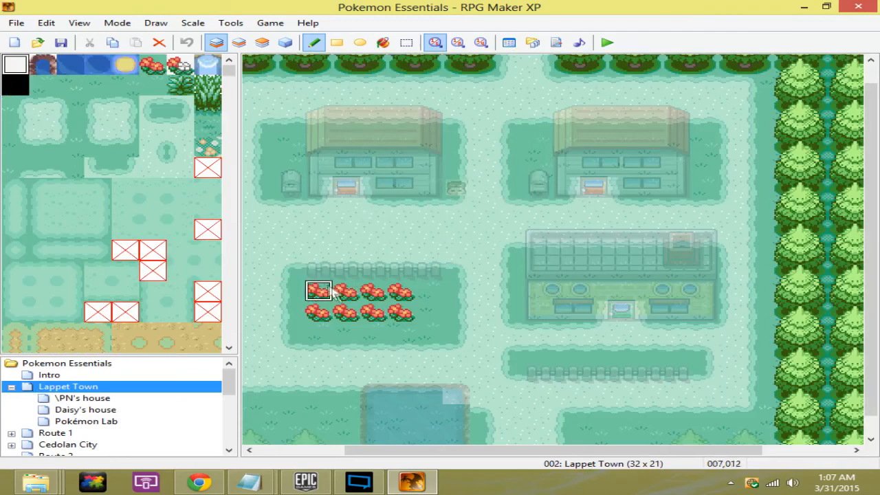
scroll("down", 3)
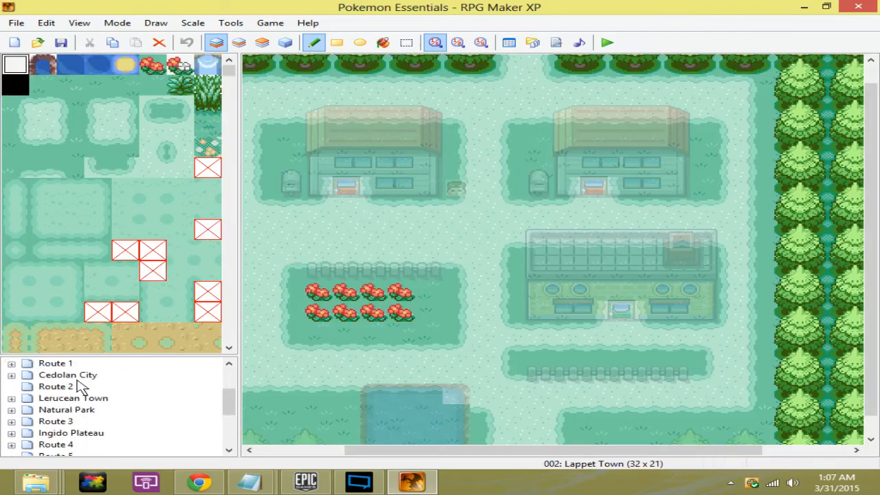
left_click(56, 420)
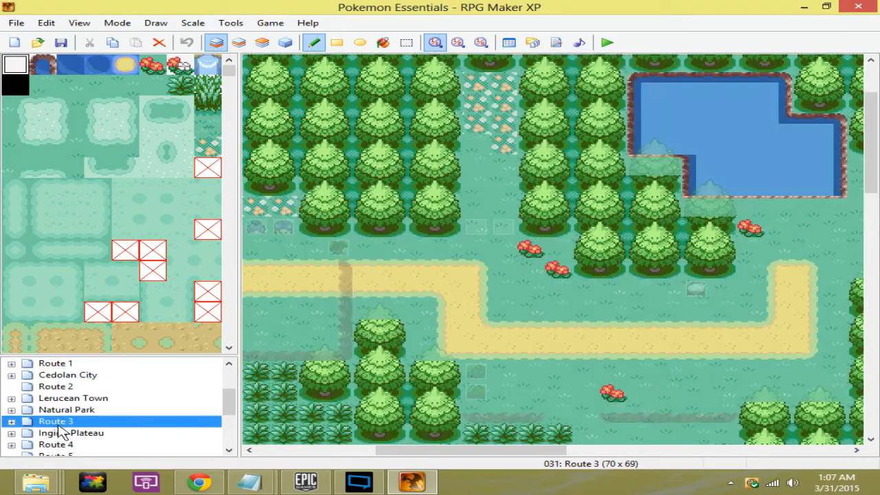
scroll("down", 3)
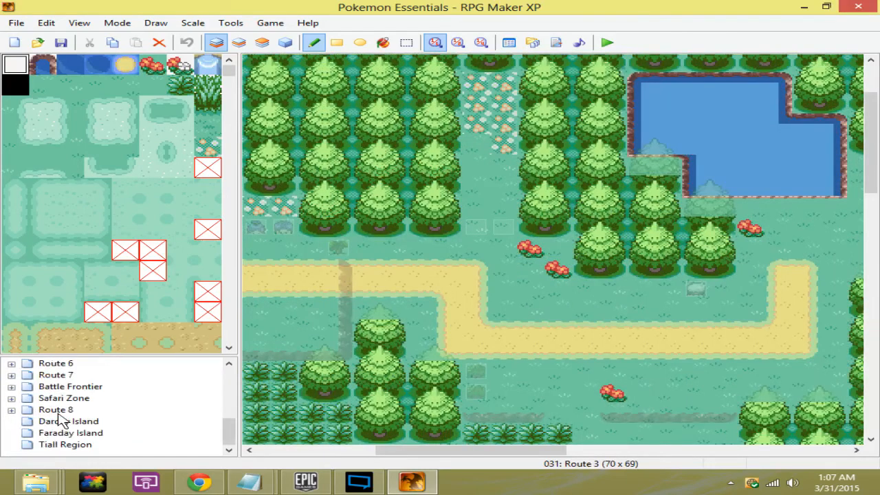
scroll("up", 3)
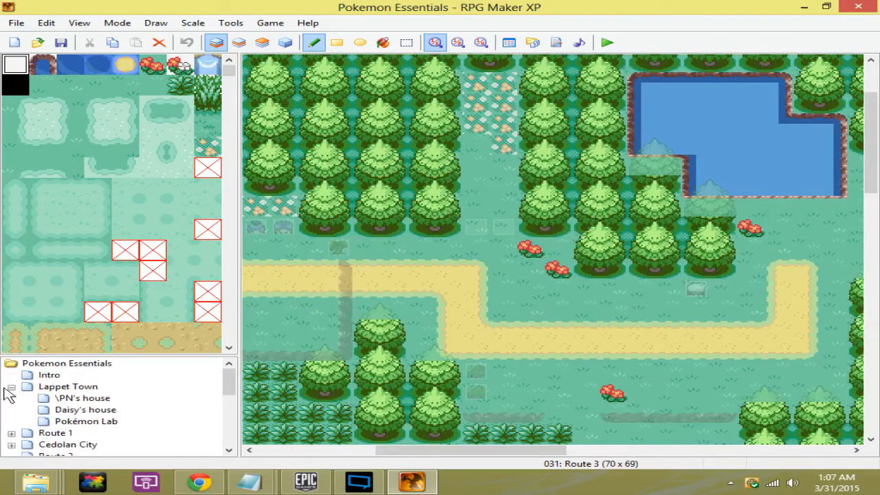
left_click(49, 375)
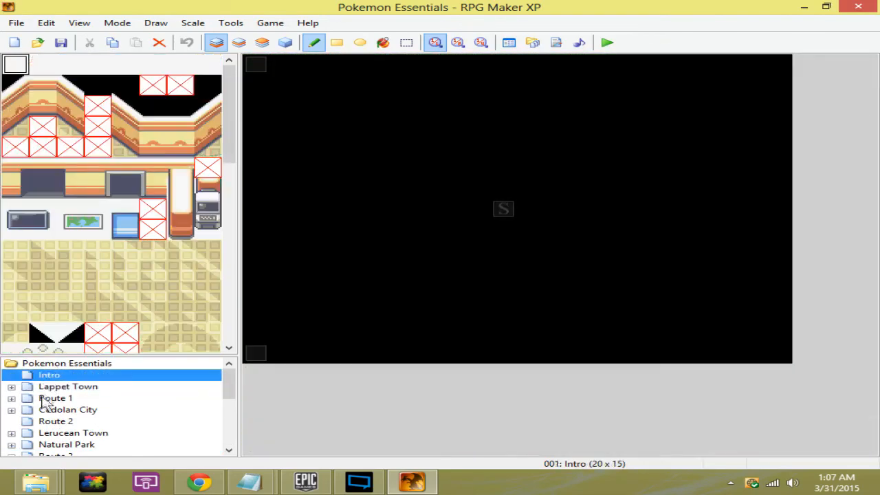
left_click(56, 421)
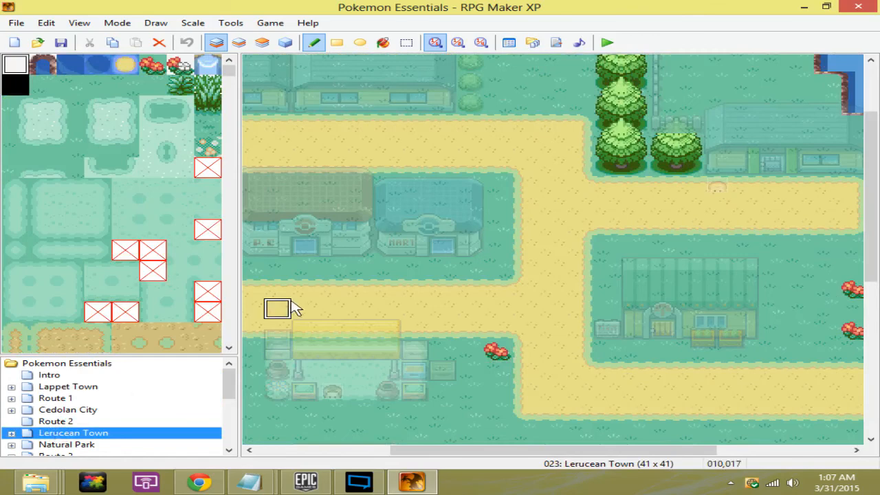
mouse_move(361, 267)
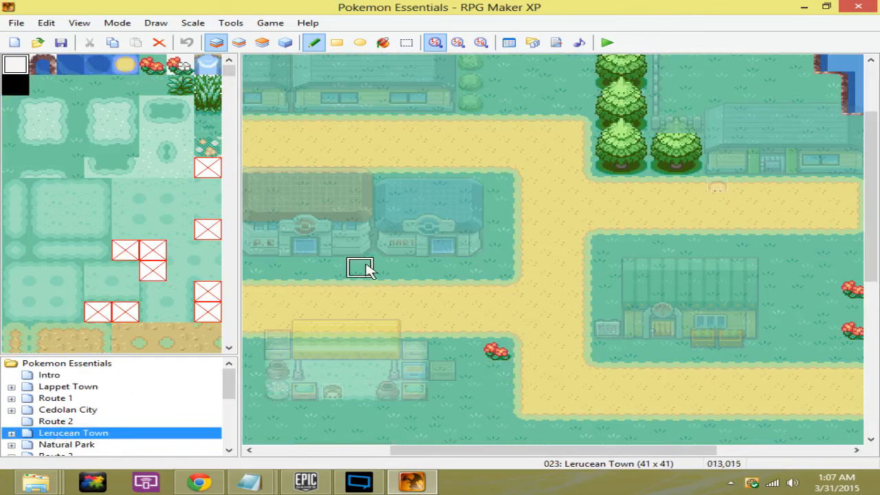
mouse_move(524, 350)
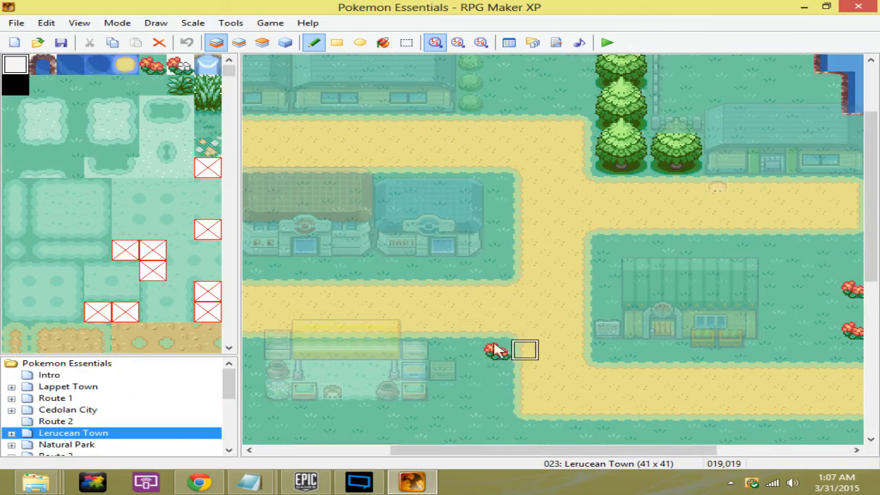
left_click(68, 409)
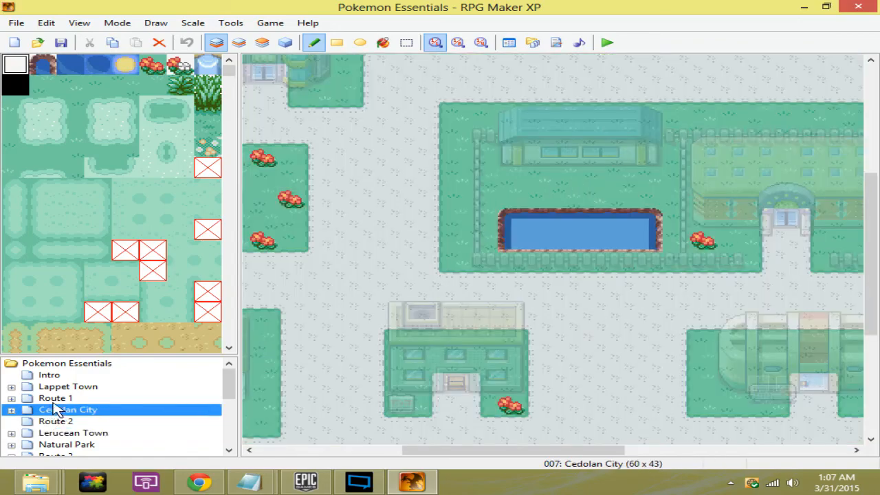
left_click(67, 386)
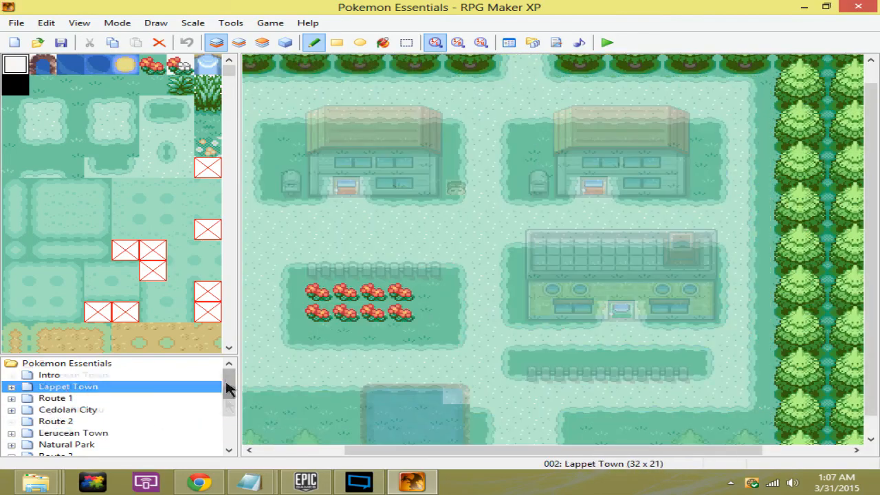